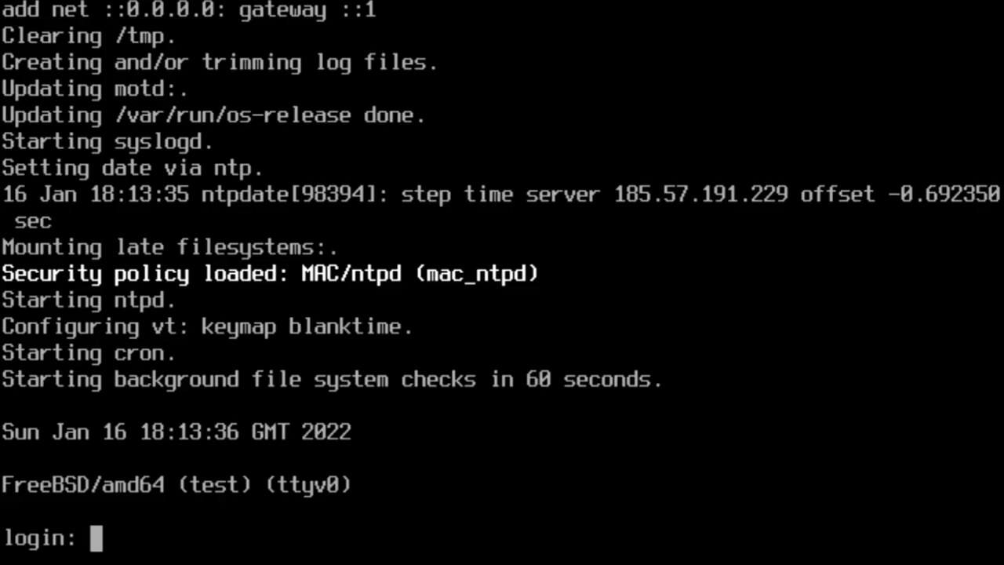
Step: Log in as robonug and switch to a root shell with su
text(robonug)
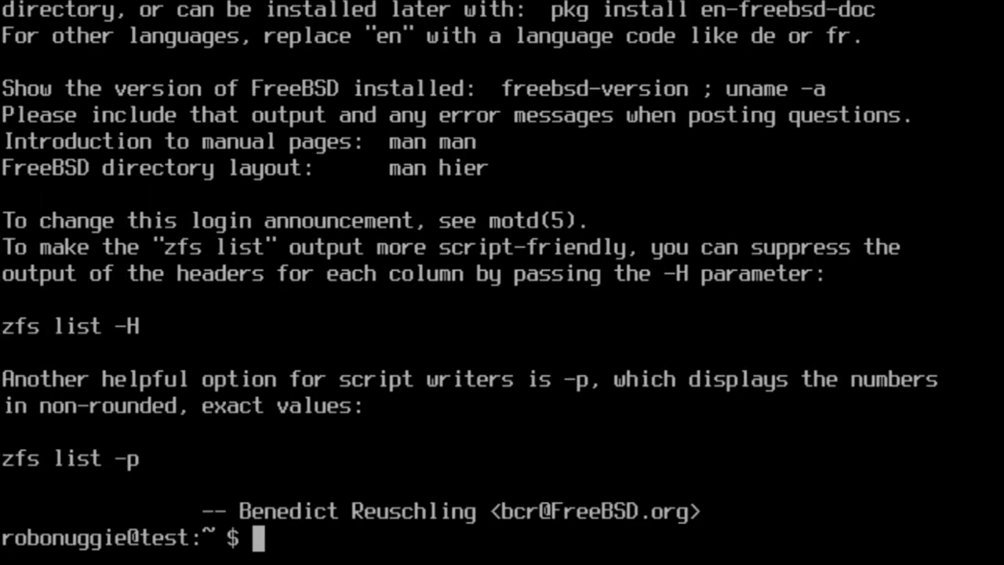
mouse_move(389, 55)
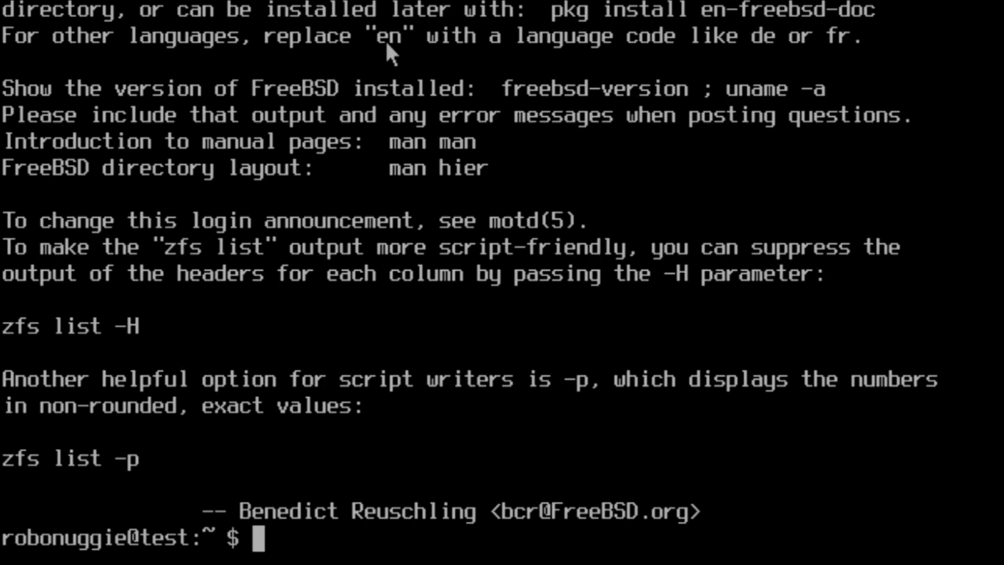
text(su)
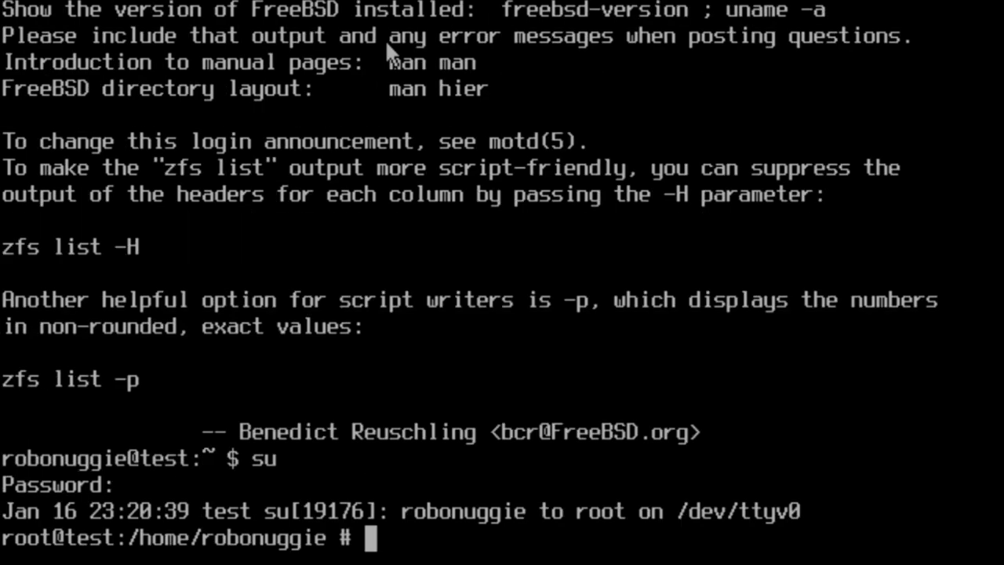
Step: Confirm 13.0-RELEASE with uname -a and run freebsd-update fetch to list pending updates
text(uname -a)
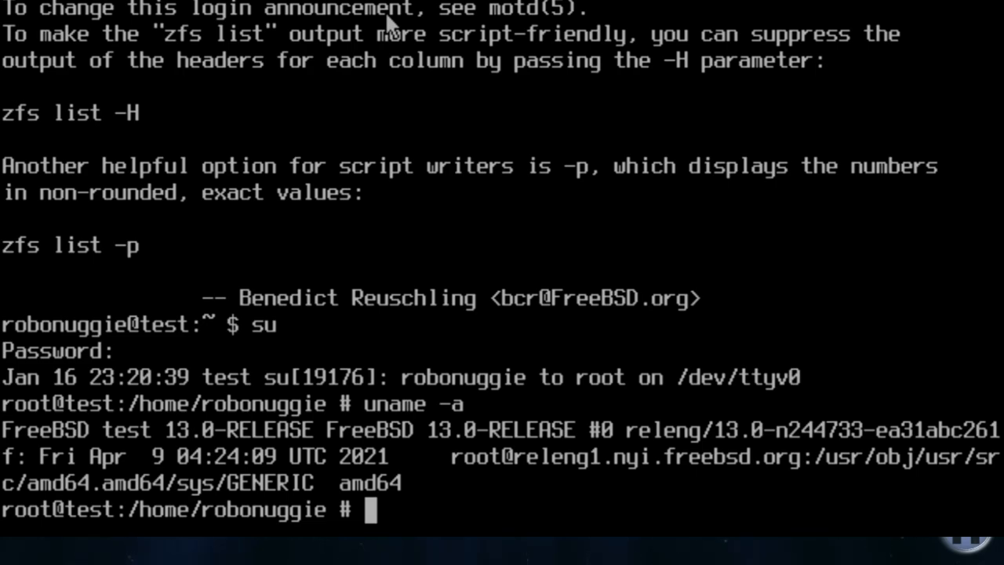
text(freebsd)
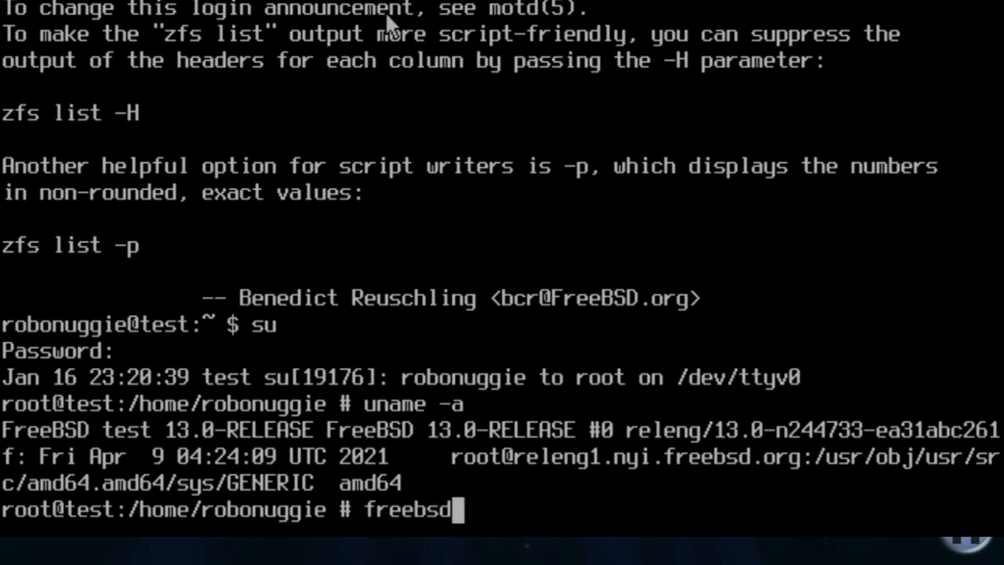
text(-update)
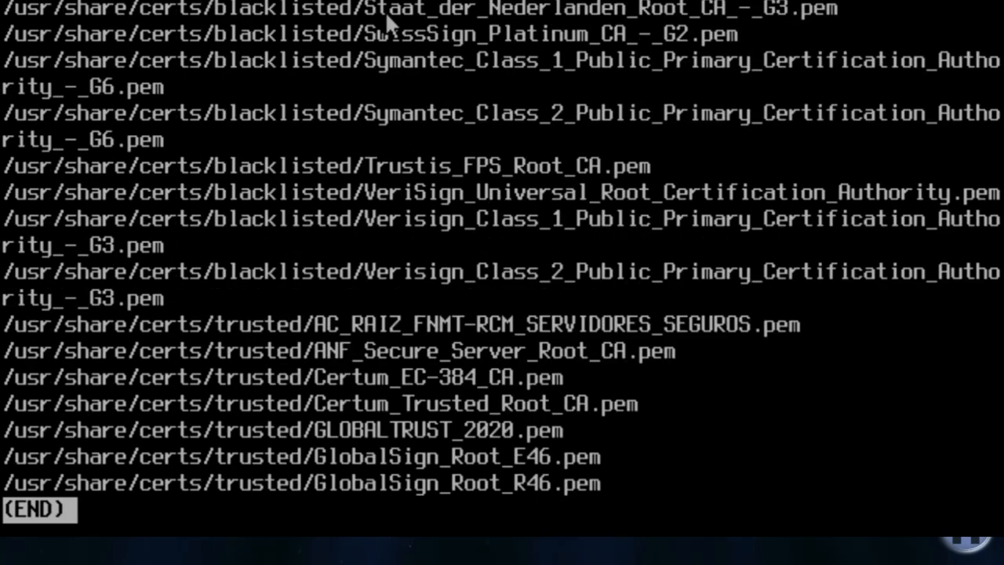
Step: Quit the update file list and install the fetched updates with freebsd-update install
key(q)
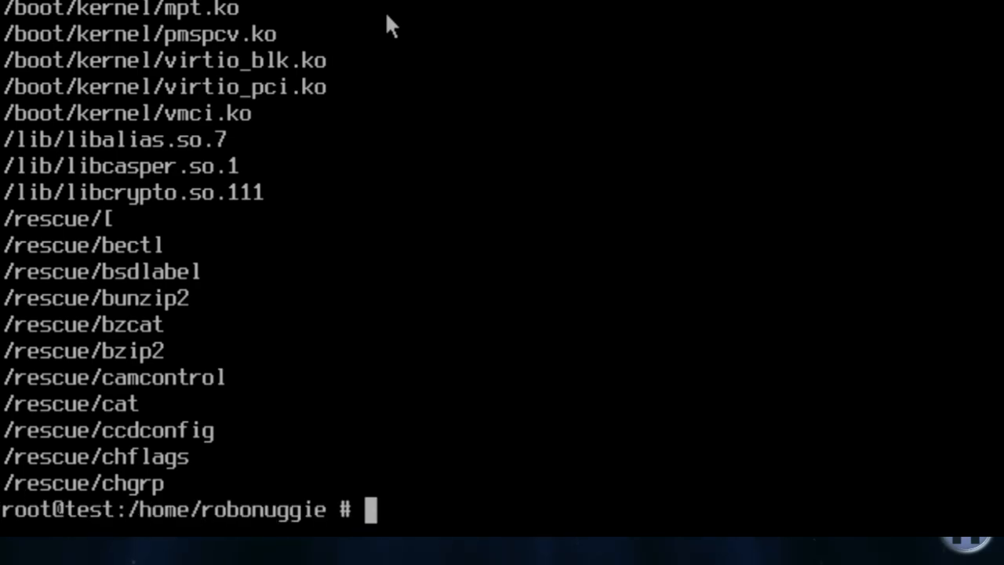
text(free)
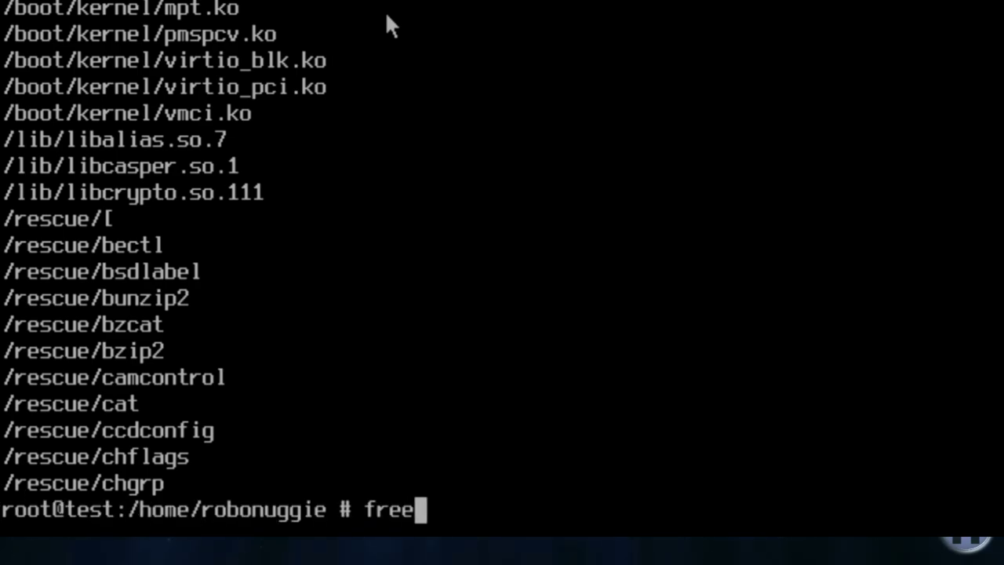
text(bsd-up)
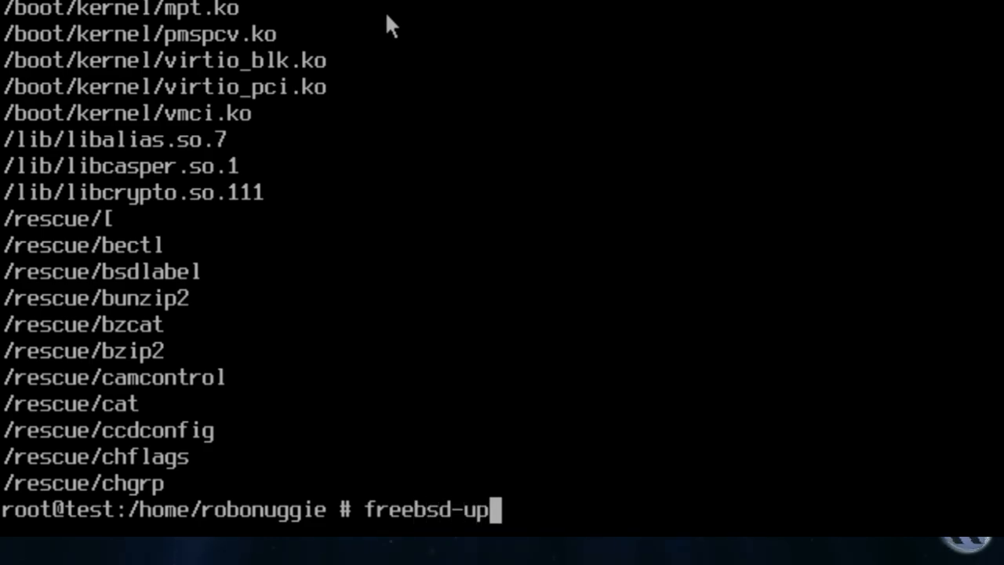
text(date)
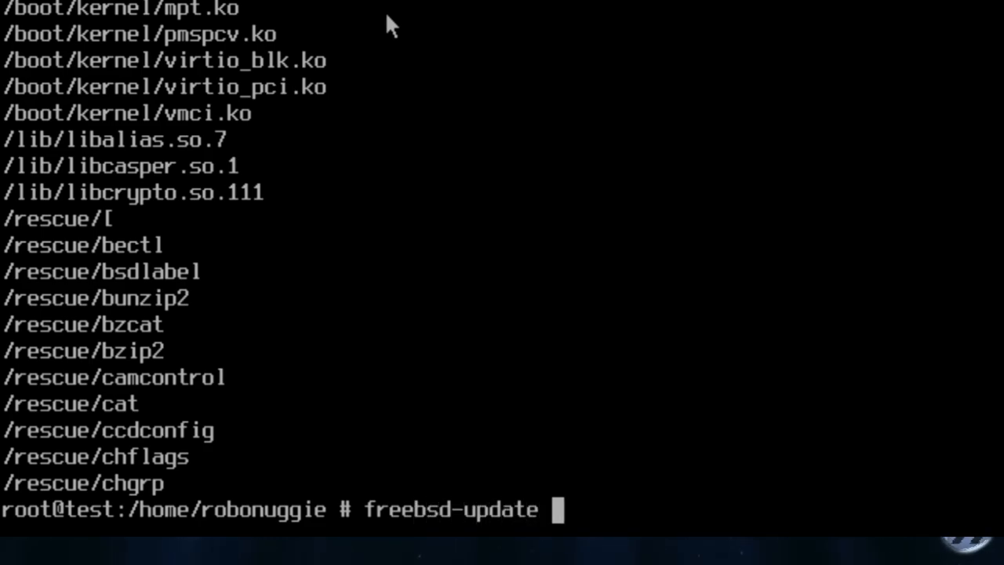
text(install)
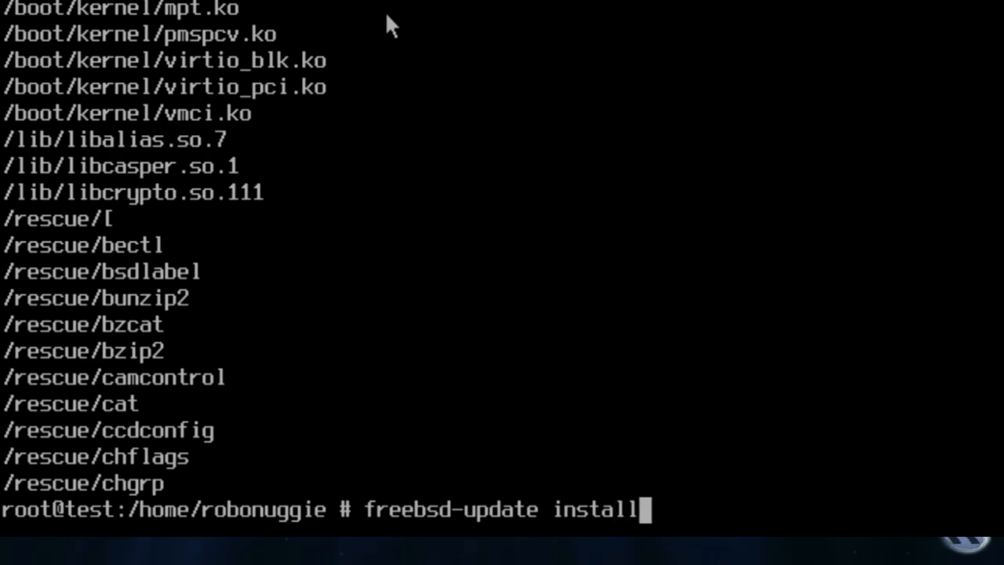
key(Return)
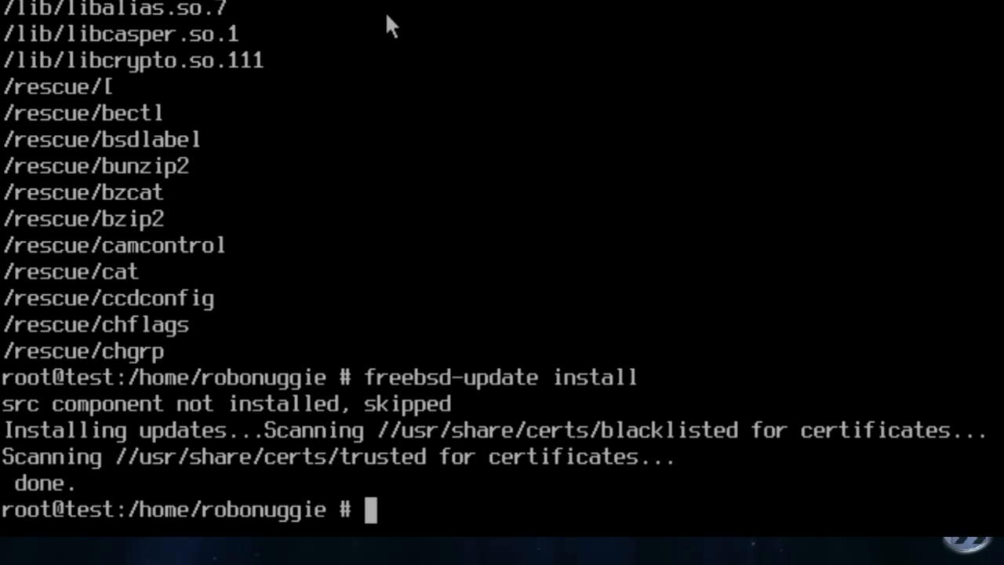
Step: Reboot the machine immediately with shutdown -r now
text(r)
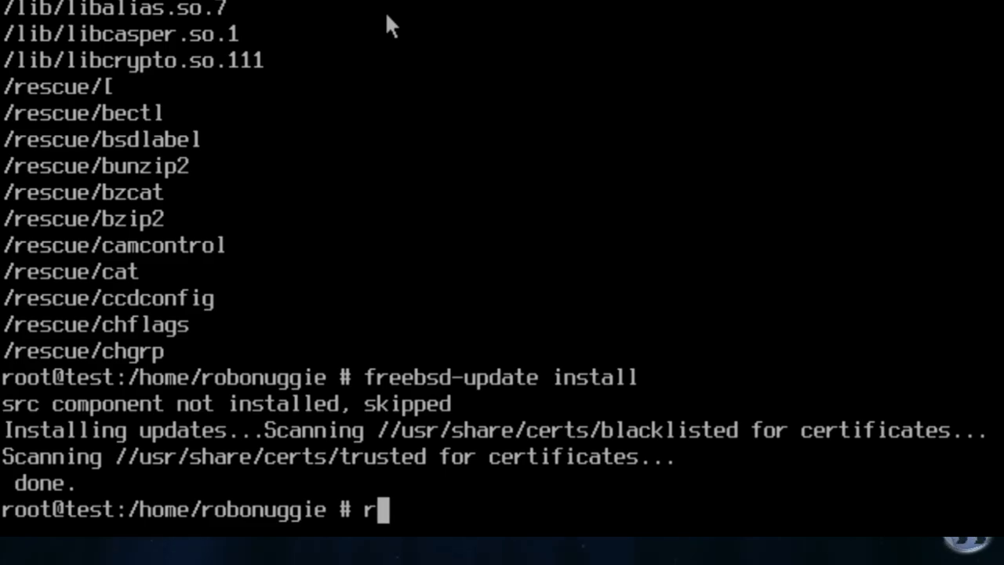
text(shutdown -r now)
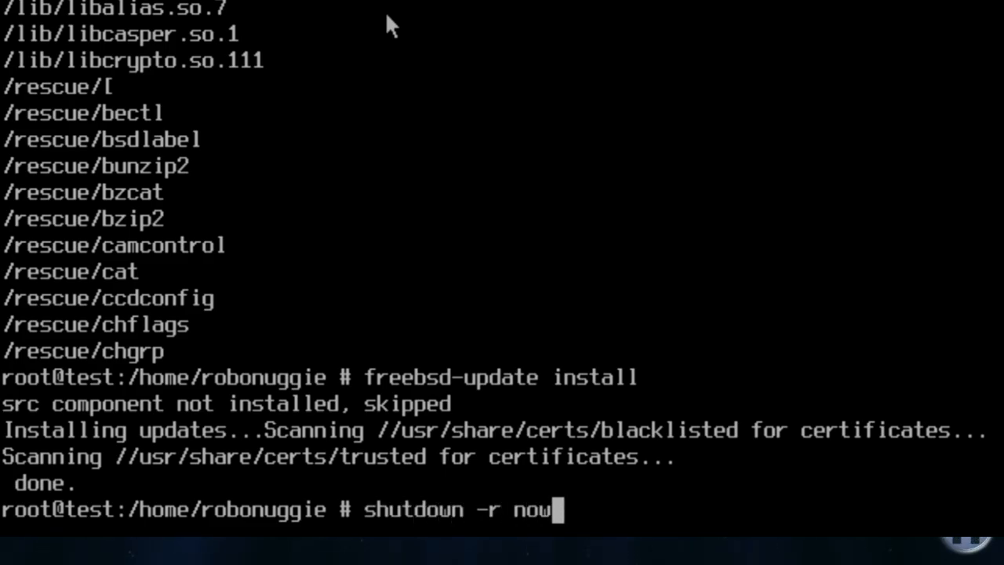
key(Return)
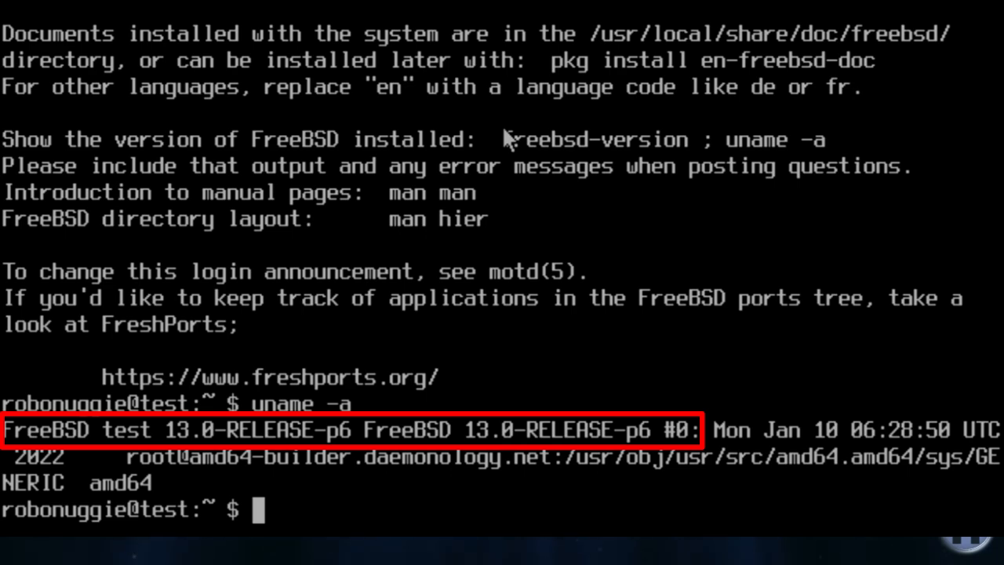
Step: Become root and run pkg update, accepting the pkg bootstrap install with y
text(su)
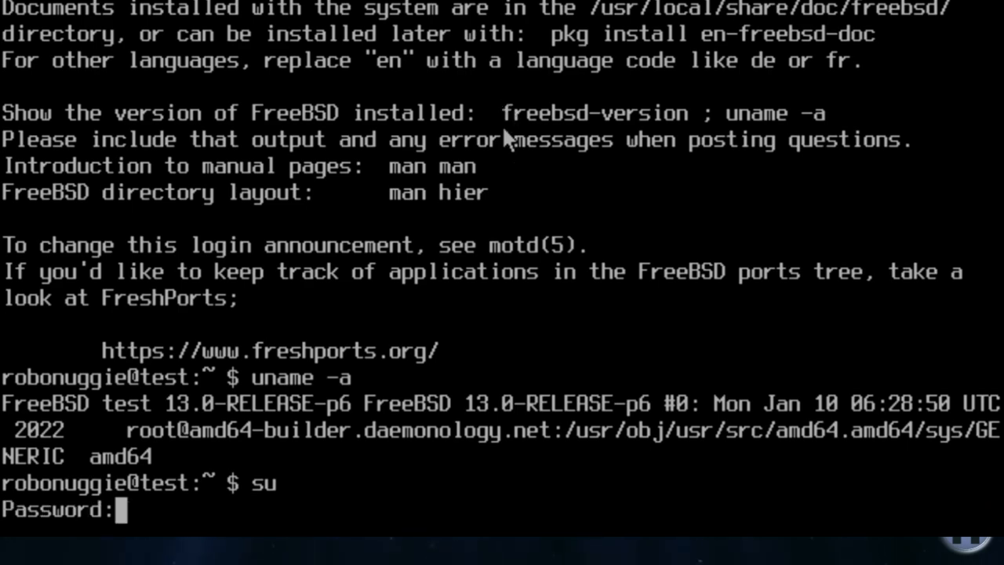
key(Enter)
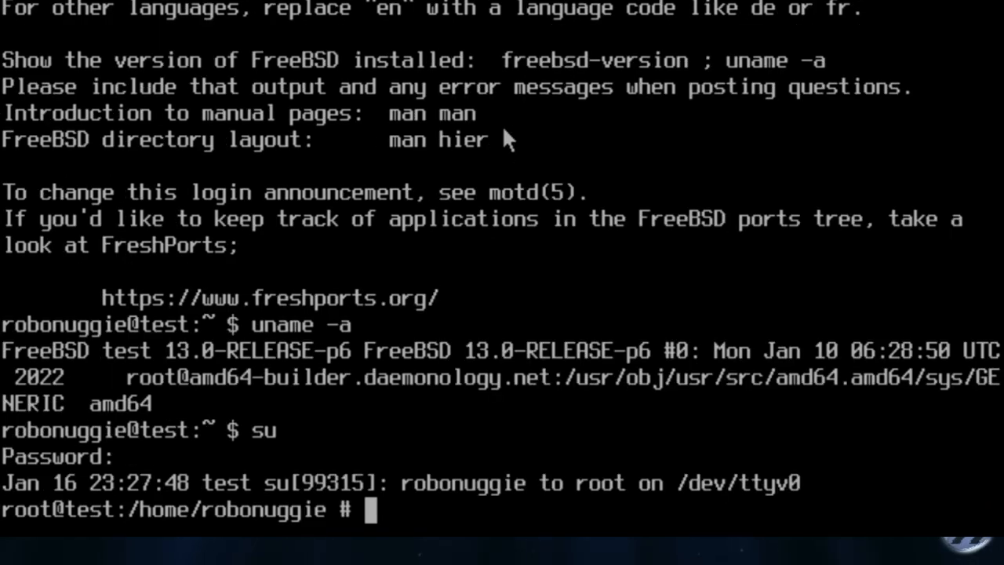
text(pkg up)
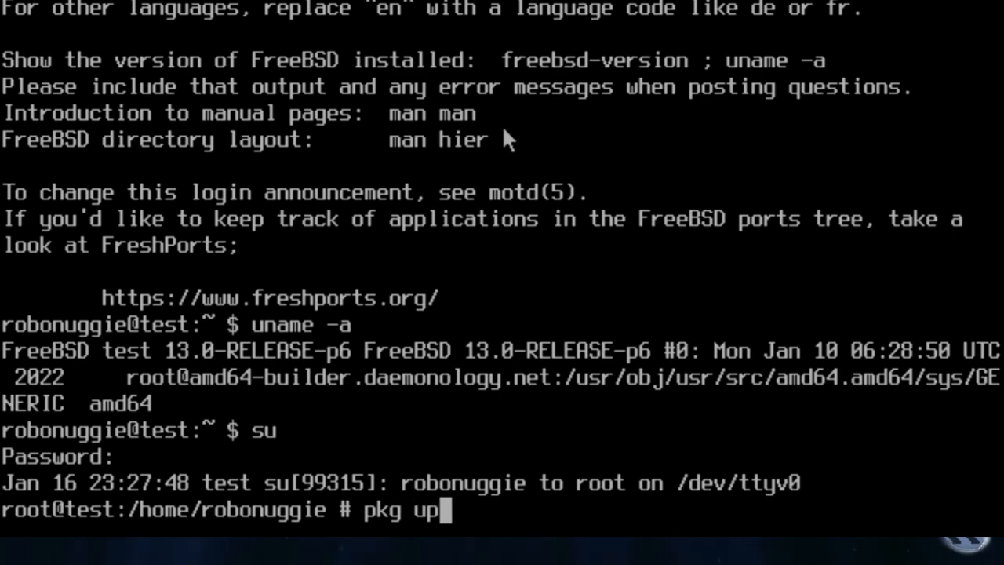
key(Return)
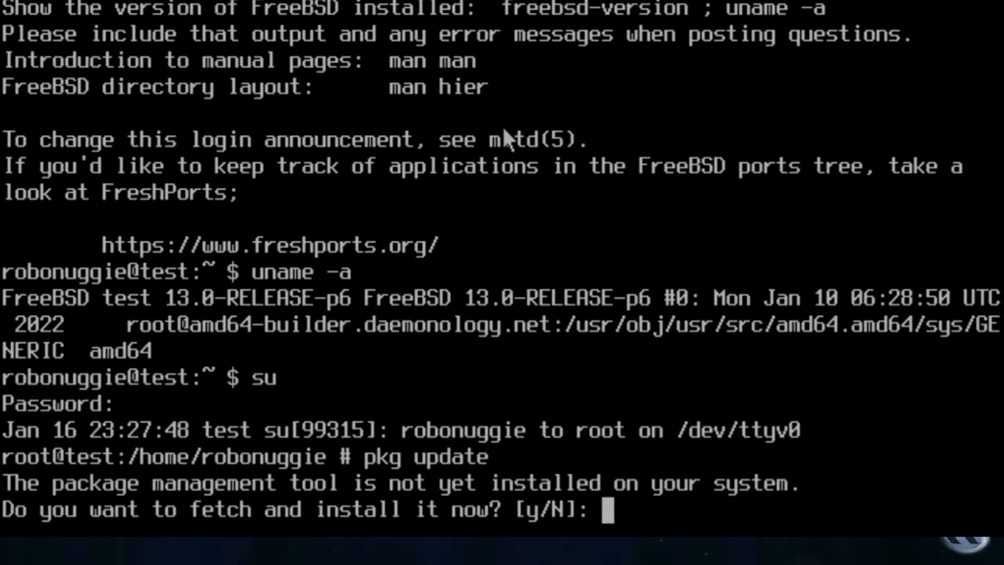
text(y)
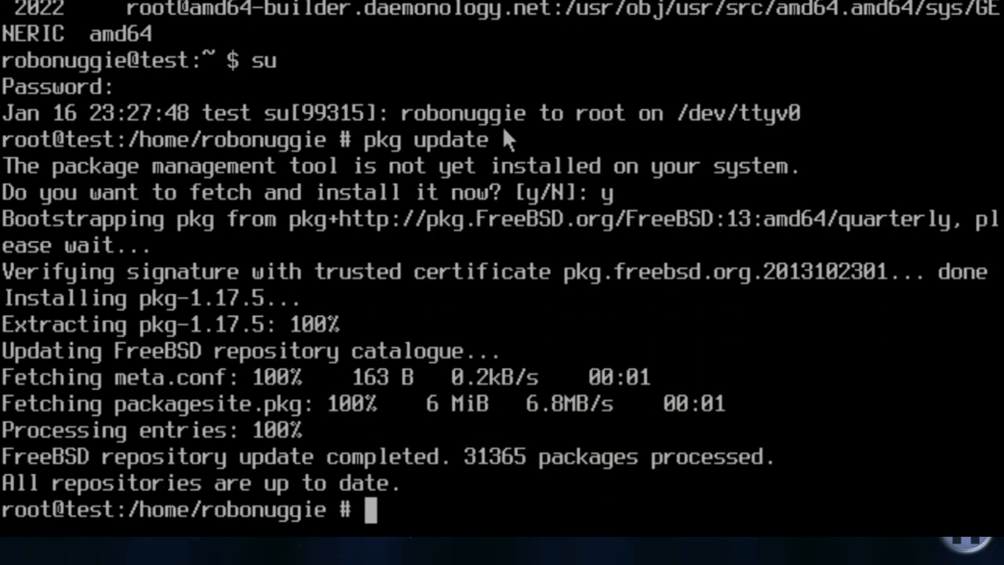
Step: Search for nvidia driver packages, then install xorg with an nvidia-driver, confirming with y
text(pkg search n)
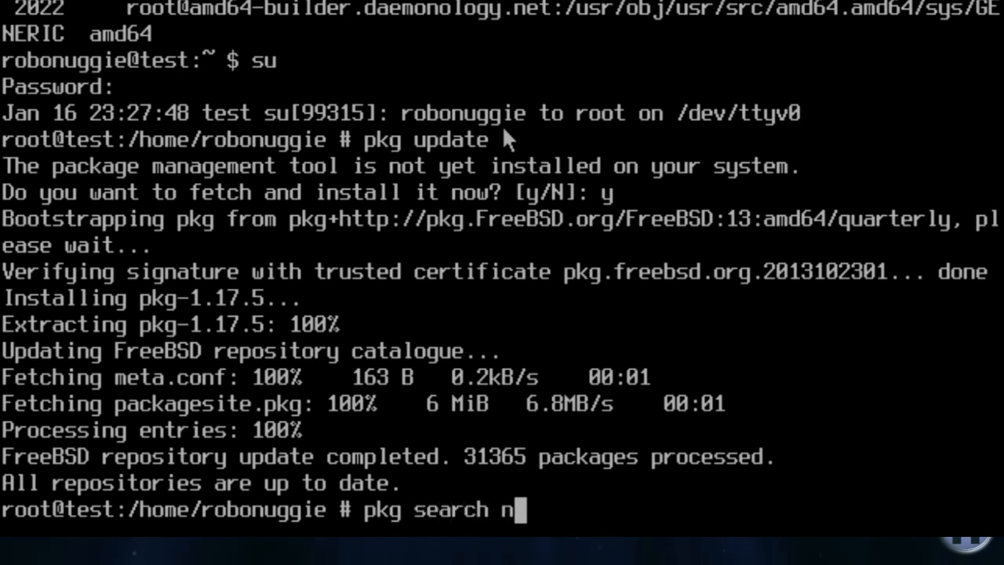
text(vidia)
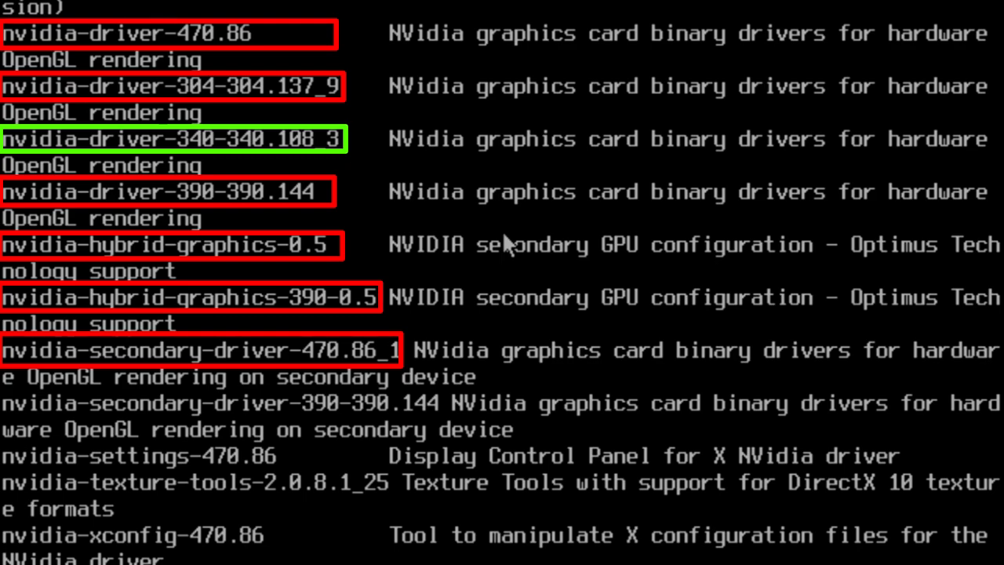
scroll(down, 3)
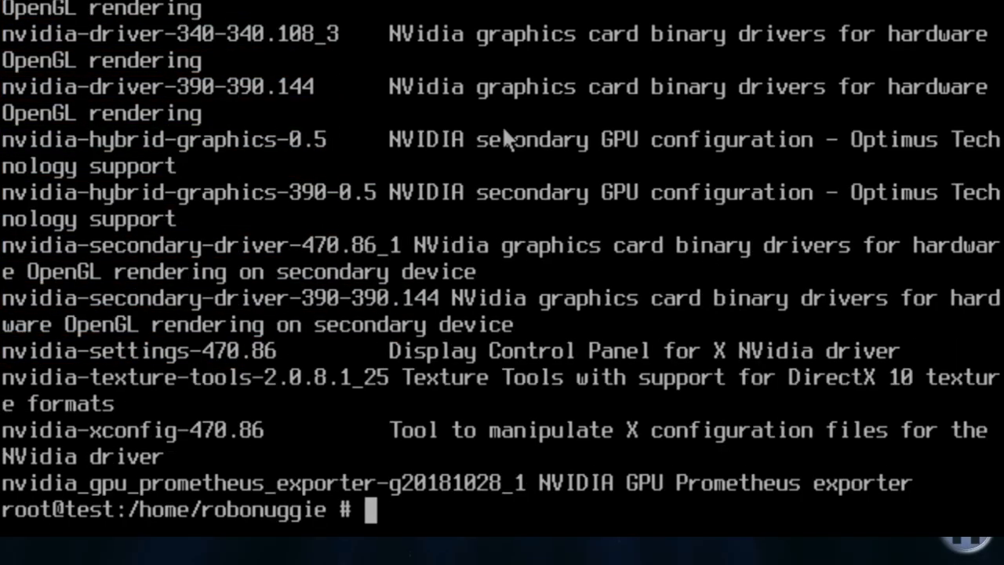
text(pkg install x)
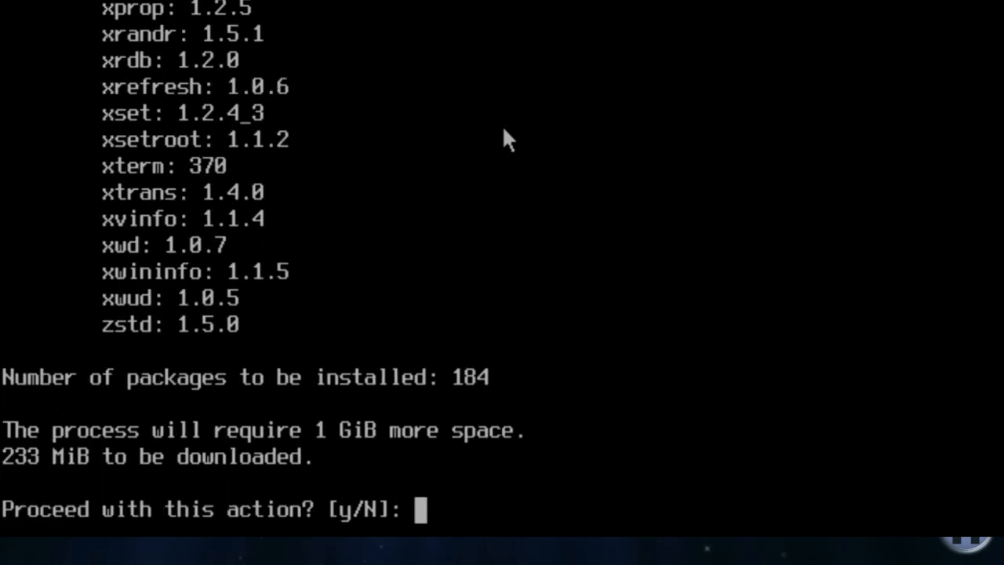
text(y)
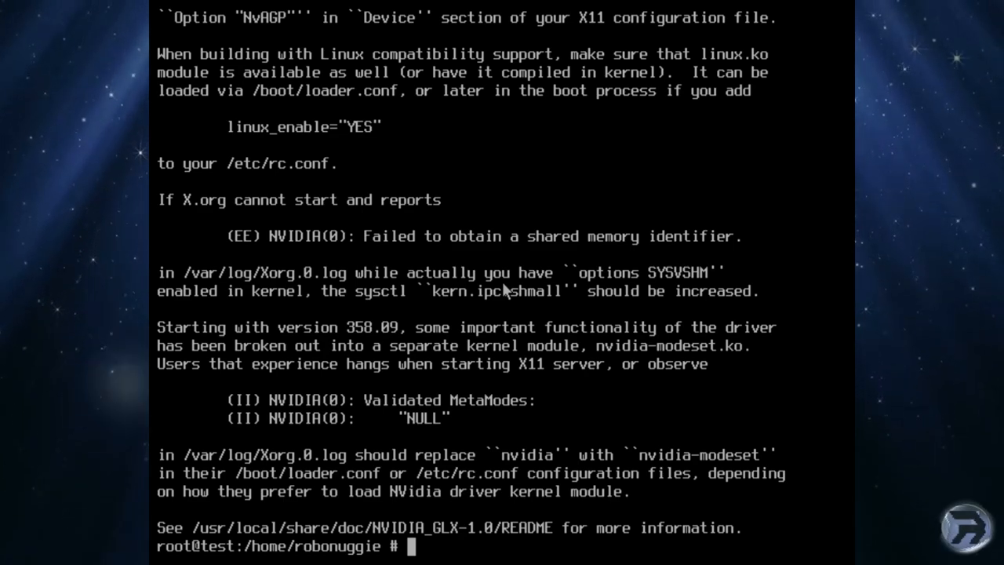
Step: Find drm-fbsd13-kmod via pkg search after a wrong name, then install it with y
text(pkg install)
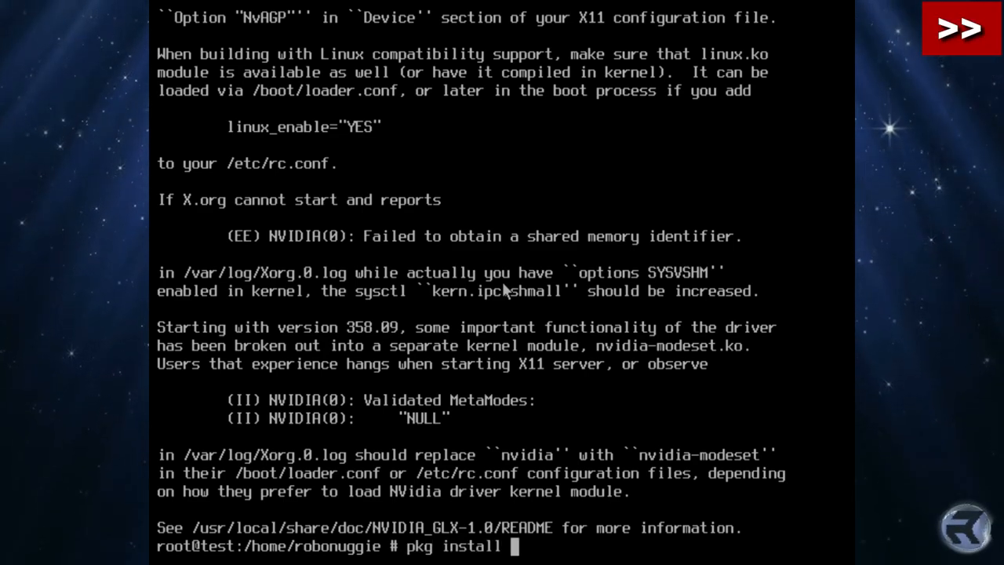
text(drm-fbsd13.0-)
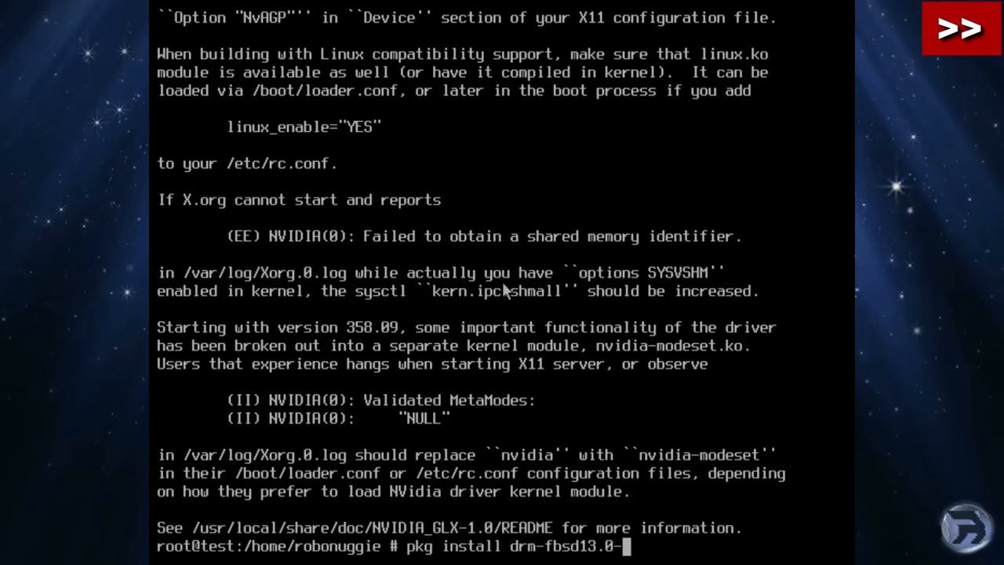
text(kmod)
text(pkg search)
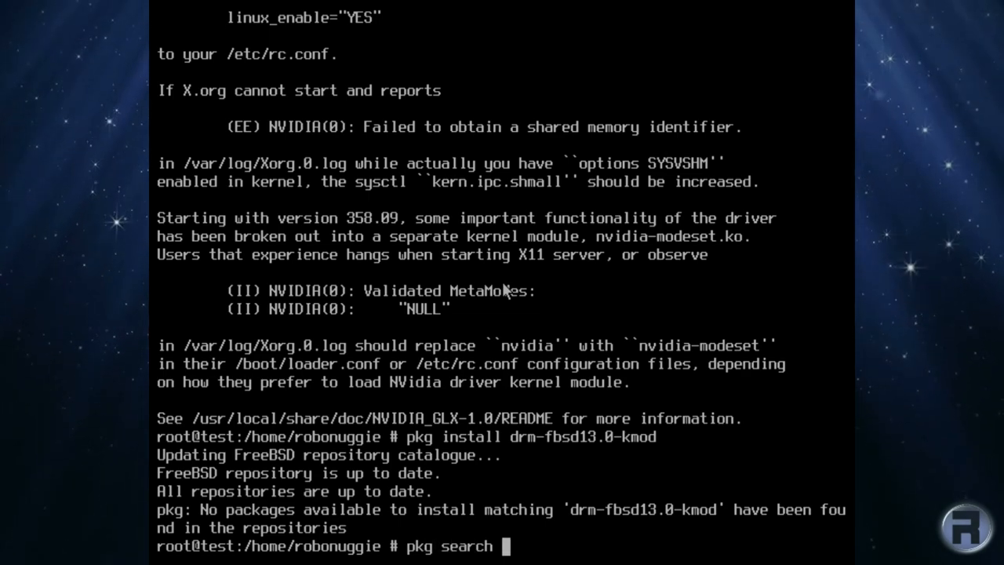
text(drm-fbsd)
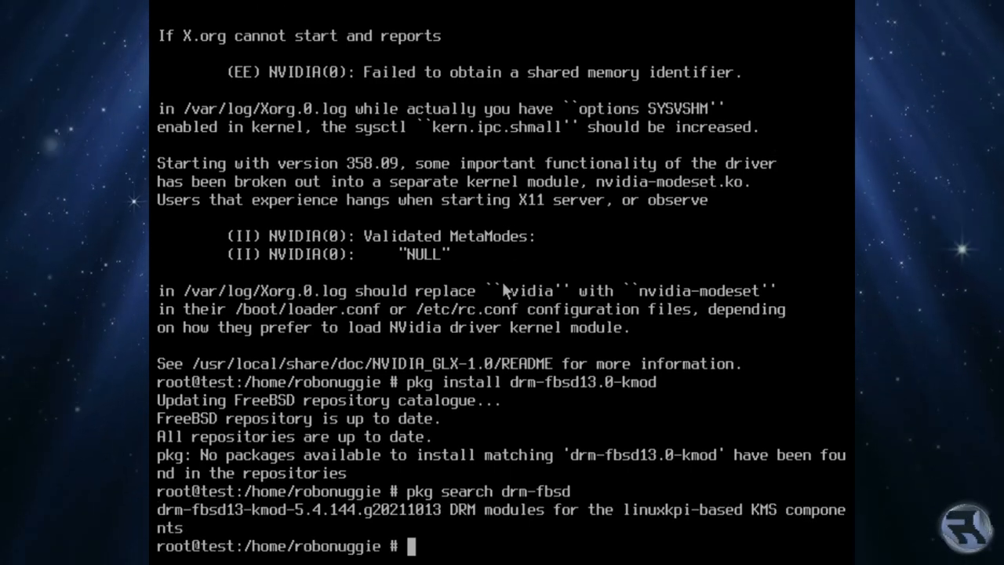
text(pkg install drm-fbsd13-kmod)
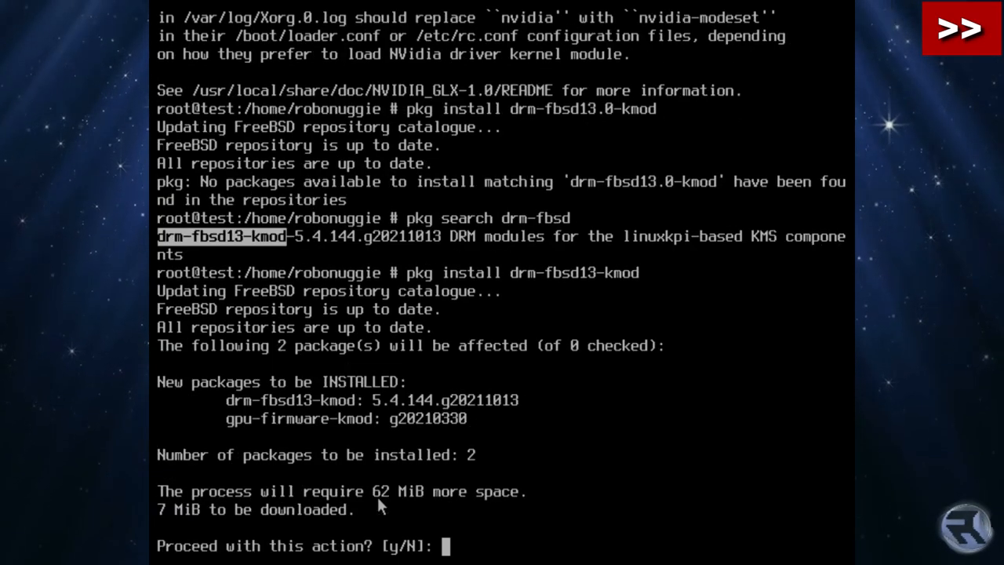
text(y)
text(cat)
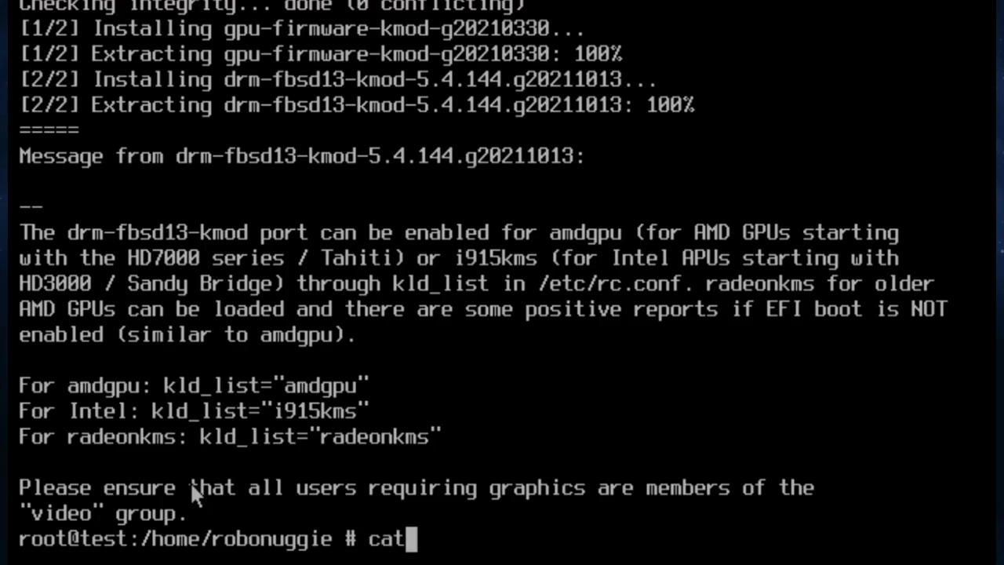
Step: Display /etc/rc.conf to review the current boot configuration
text(/etc)
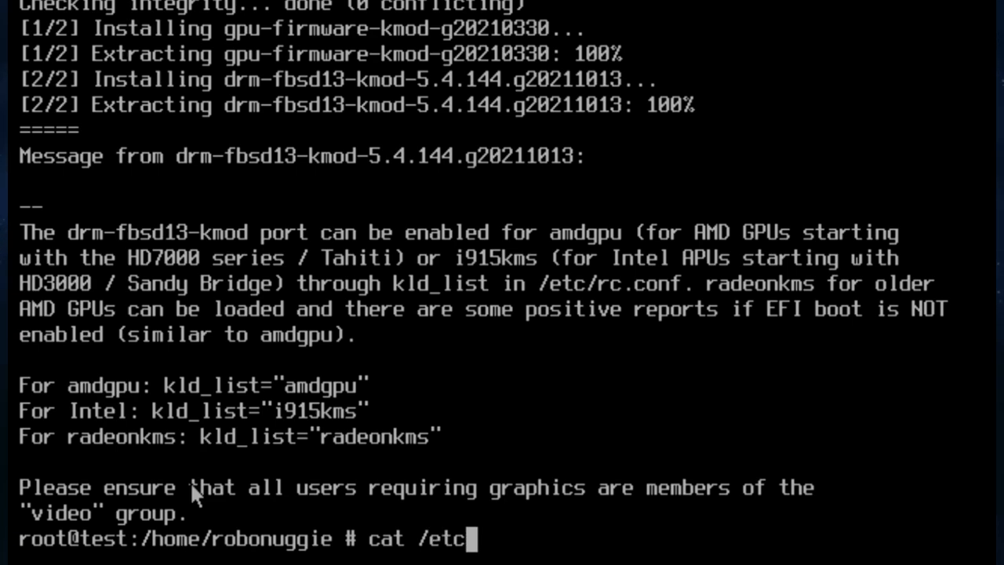
text(/rc.c)
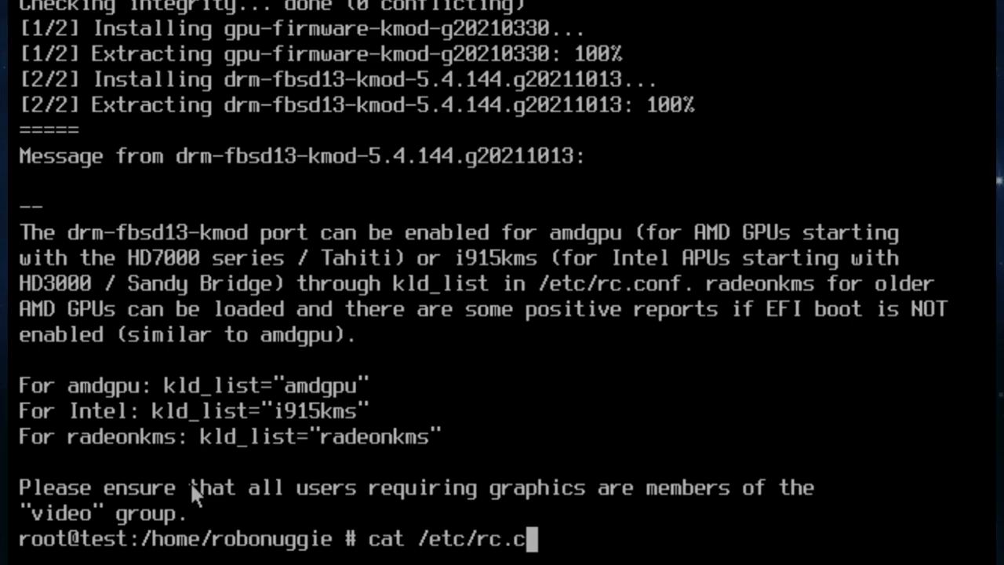
text(onf)
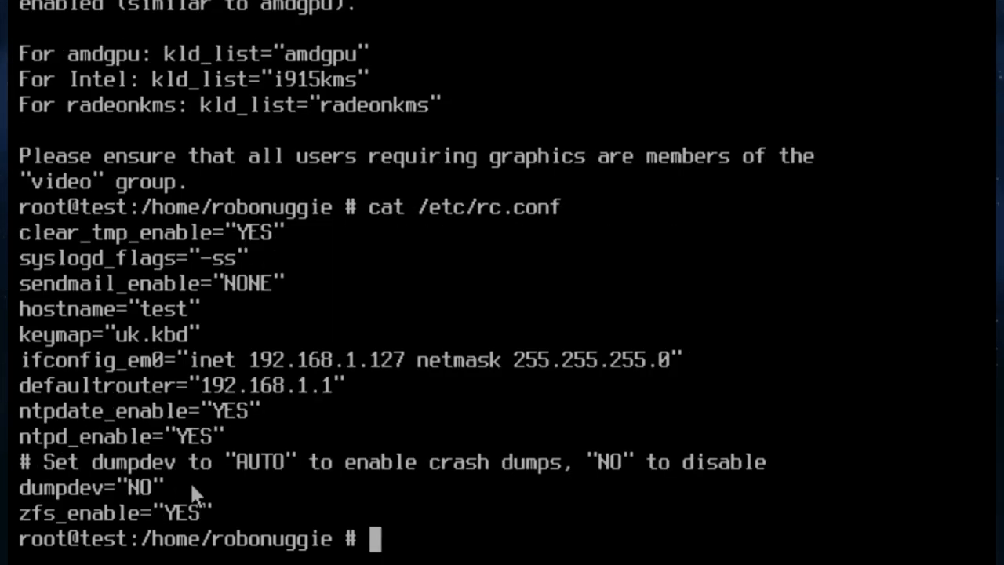
mouse_move(130, 474)
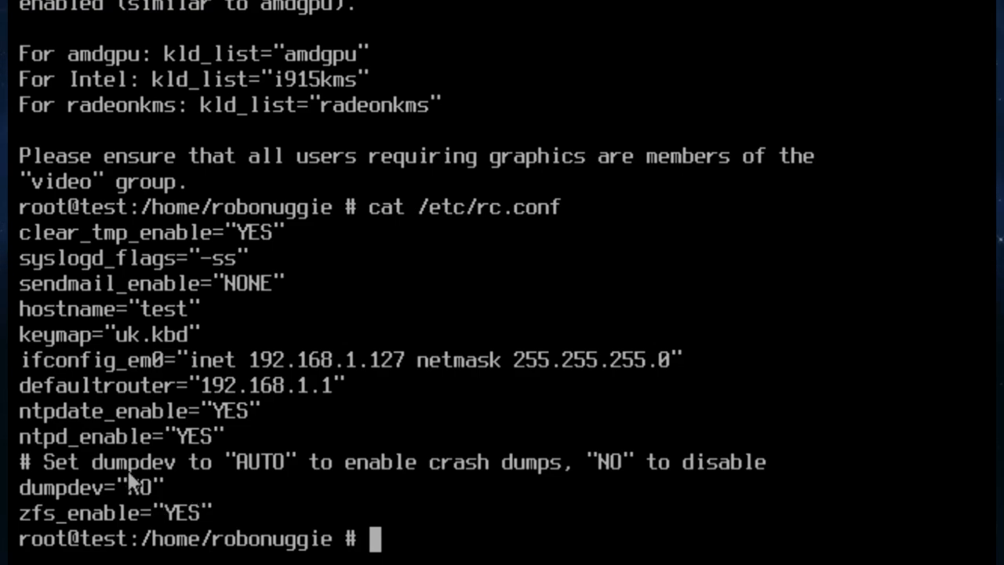
mouse_move(25, 233)
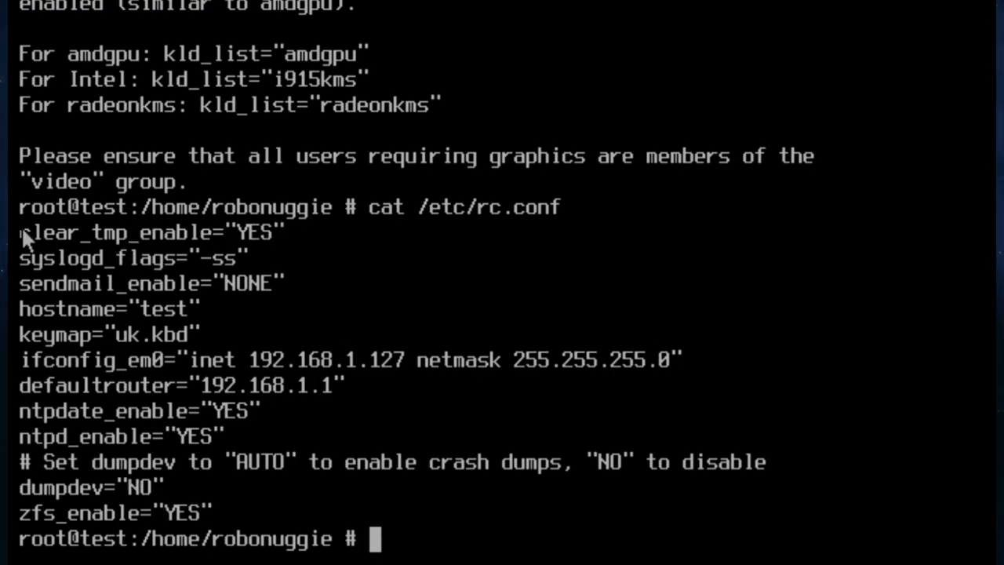
mouse_move(20, 467)
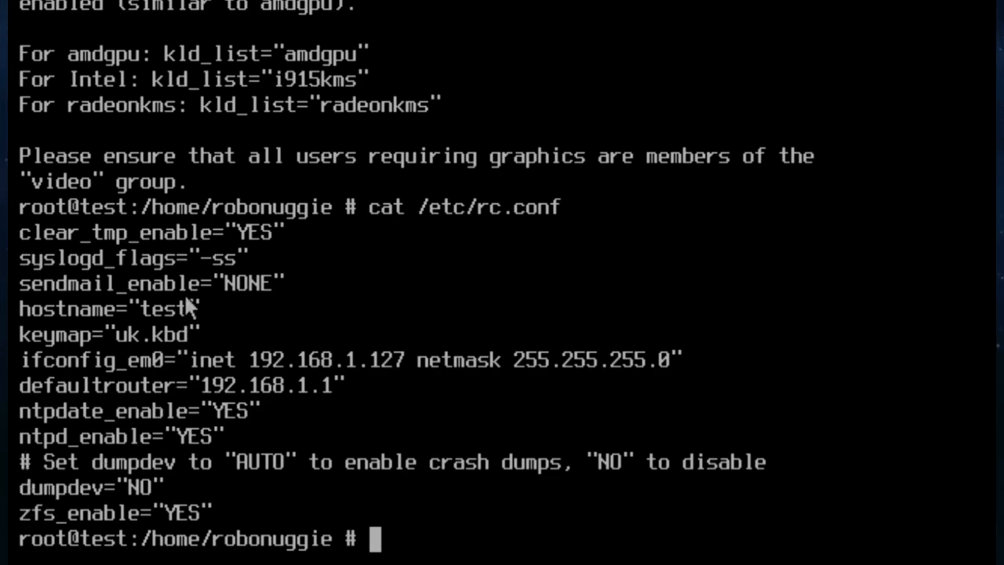
Step: Set kld_list to "nvidia nivia-modeset linux linux64" using sysrc
text(sysr)
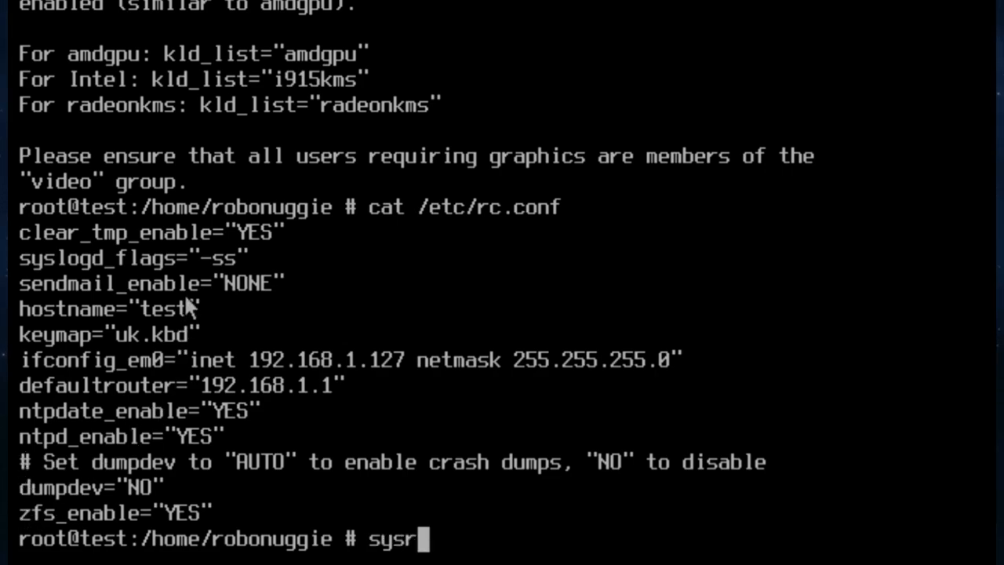
text(c)
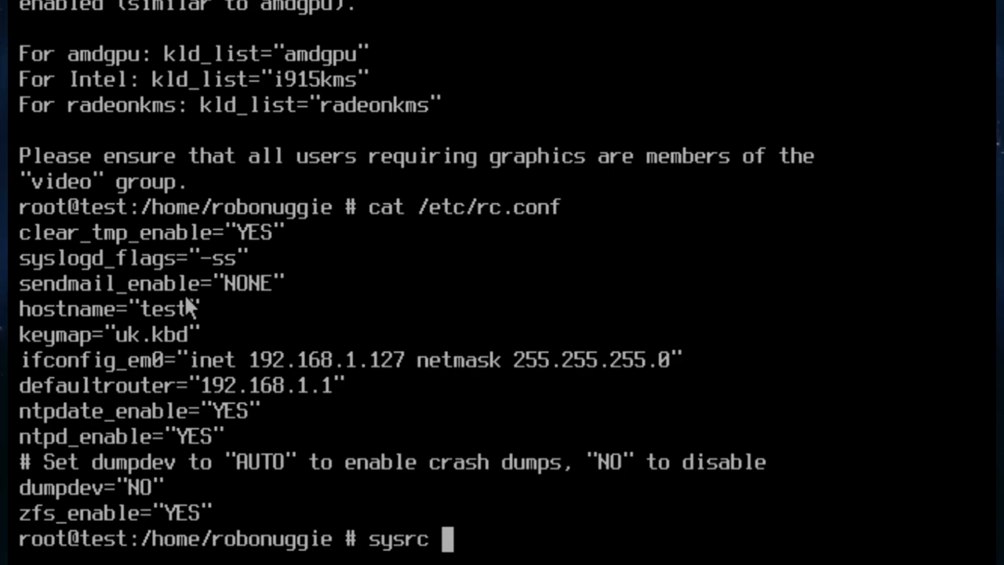
text(kld_l)
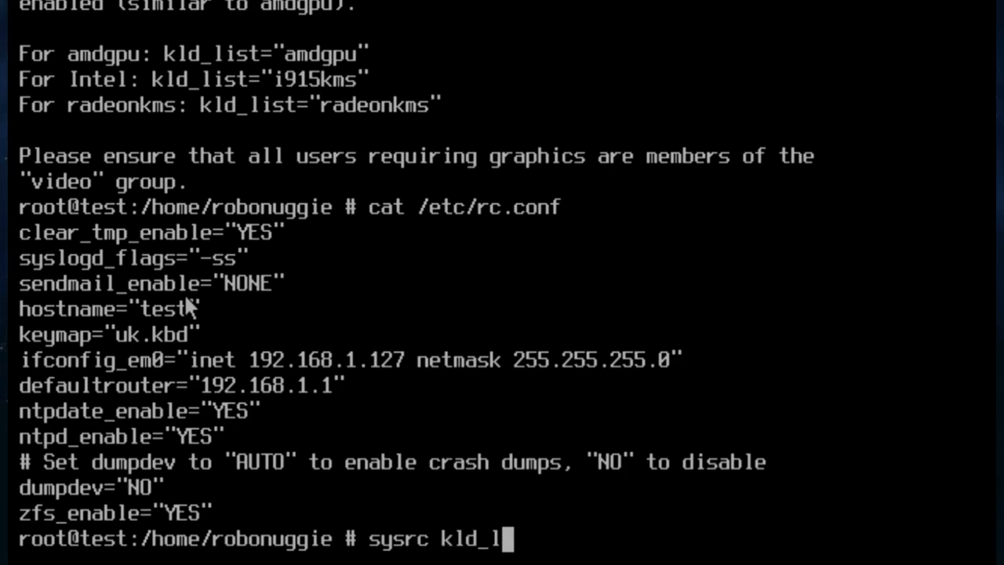
text(ist=")
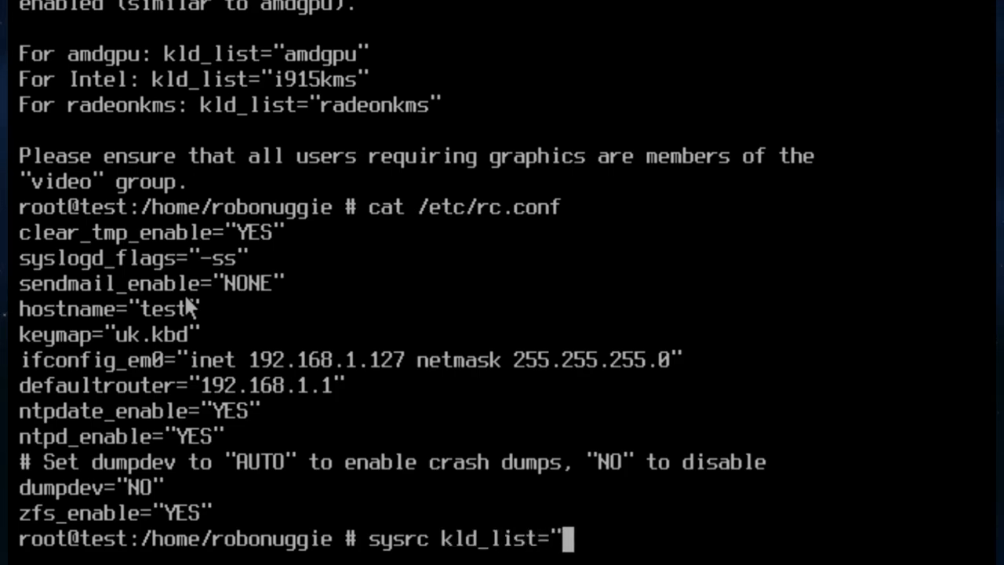
text(nvidia)
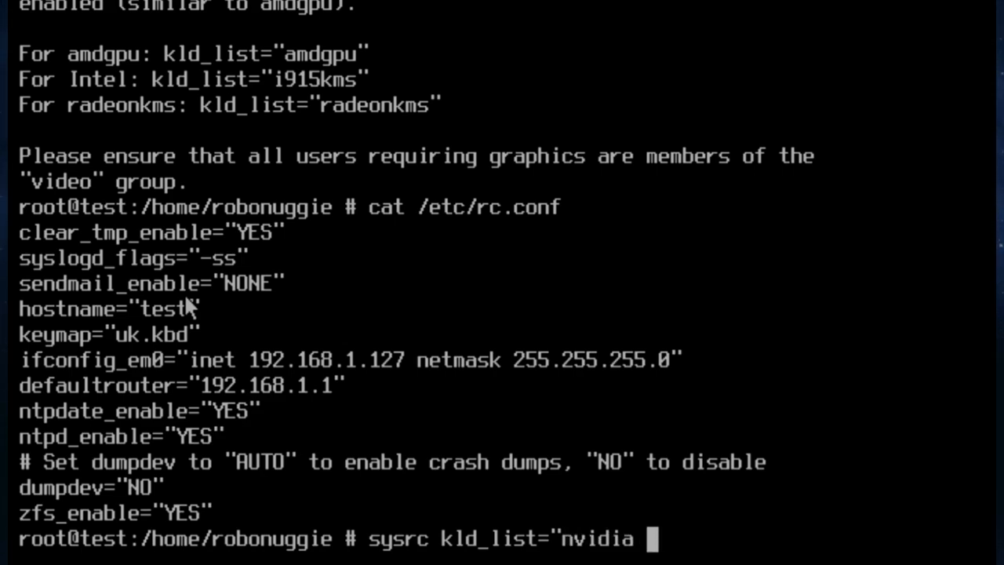
text(nivia-)
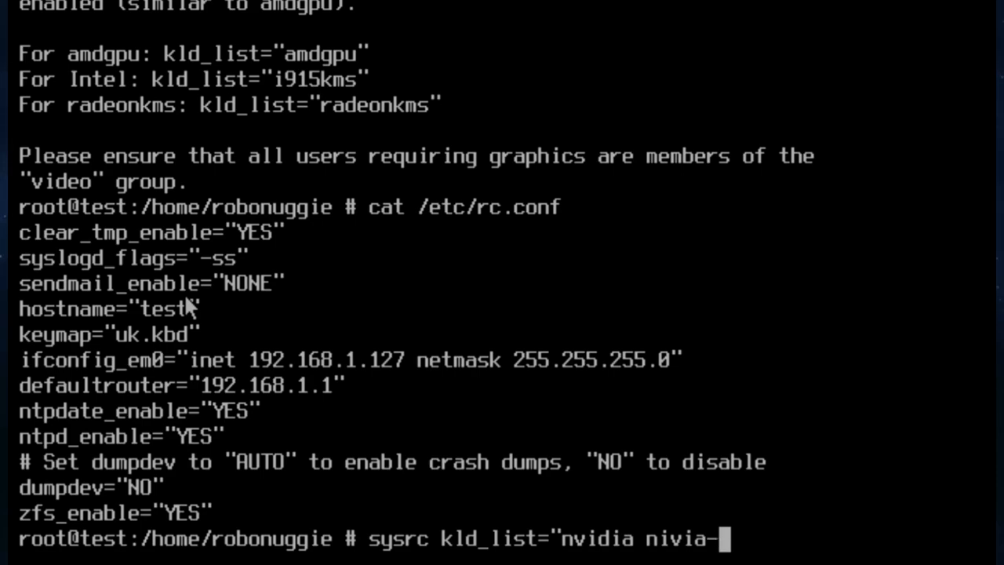
text(modes)
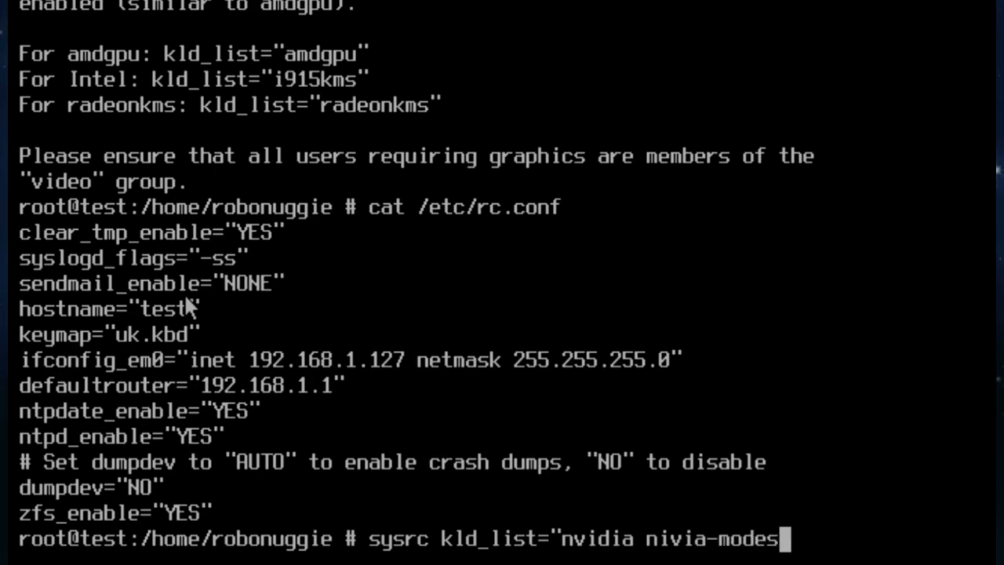
text(et)
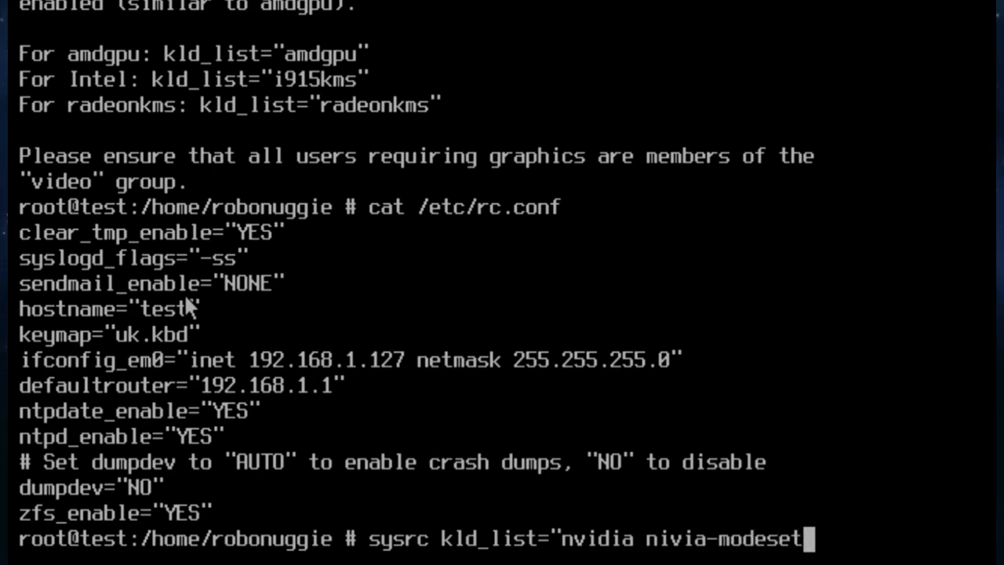
text(linux linux64)
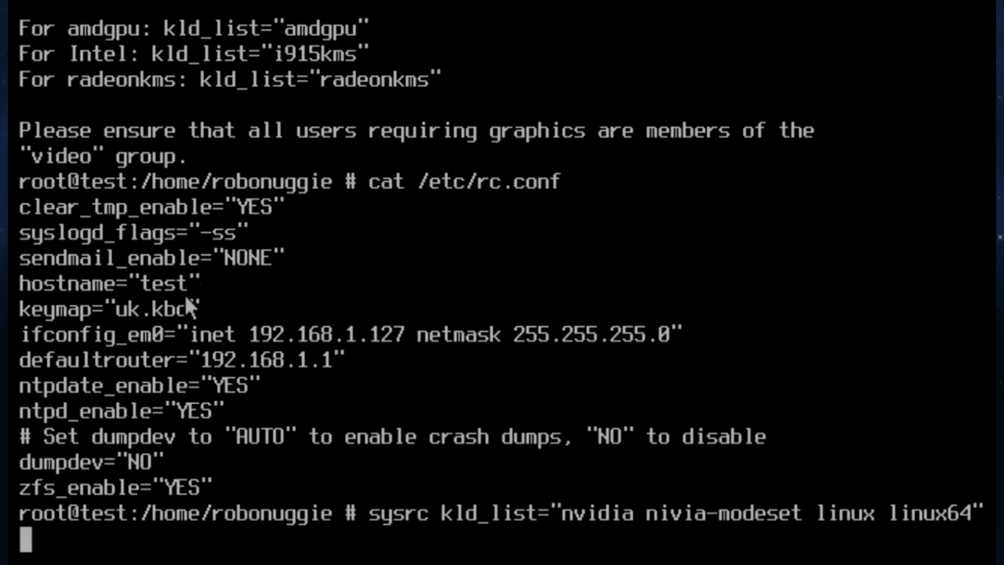
key(Return)
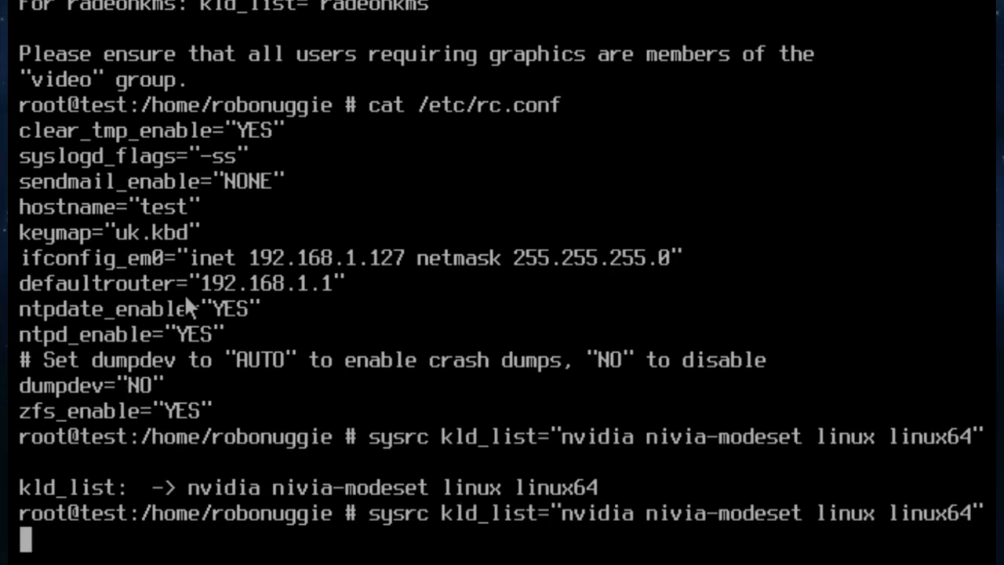
key(Return)
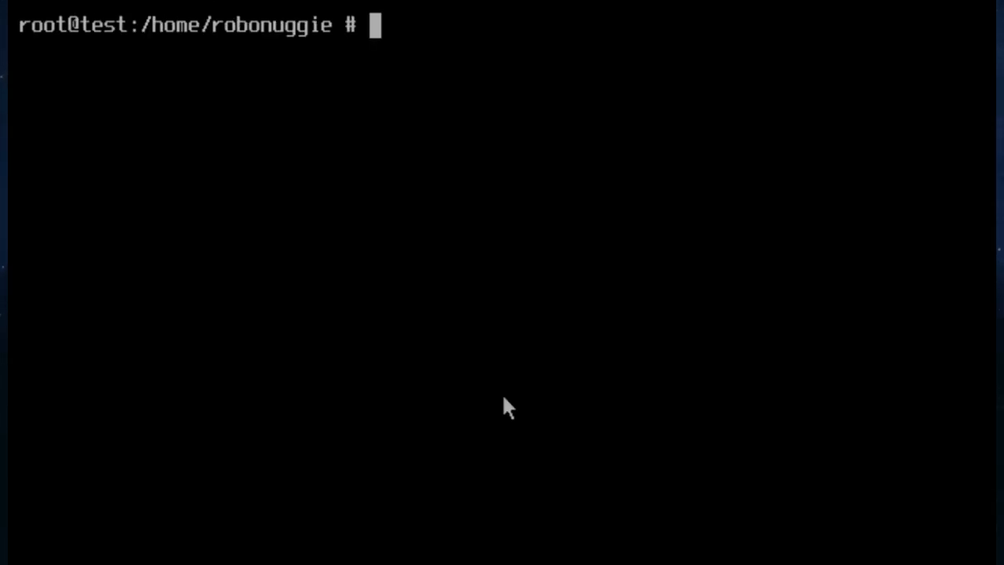
Step: Load linux, linux64, nvidia and nvidia-modeset with kldload, checking kldstat before and after
text(kldstat)
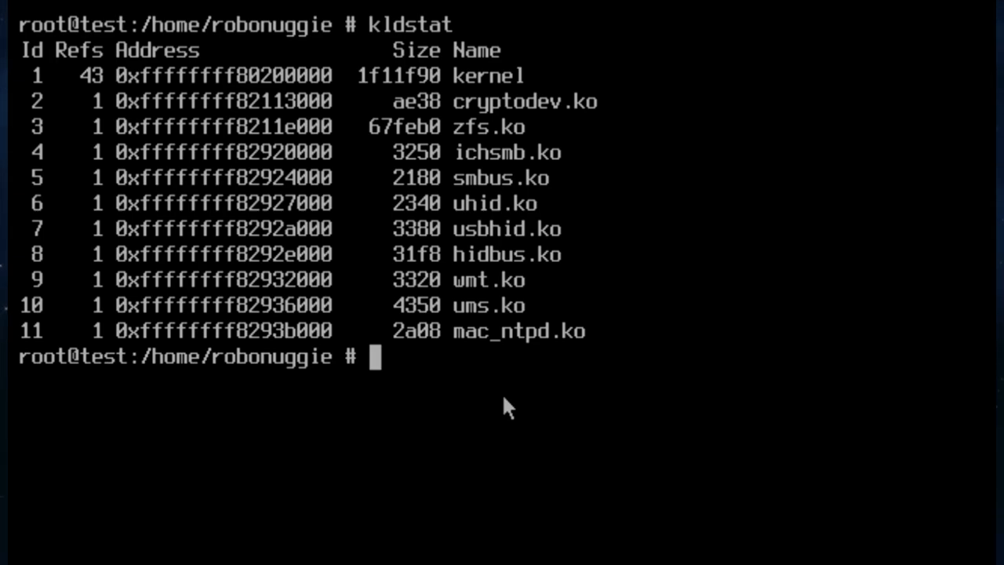
text(kld)
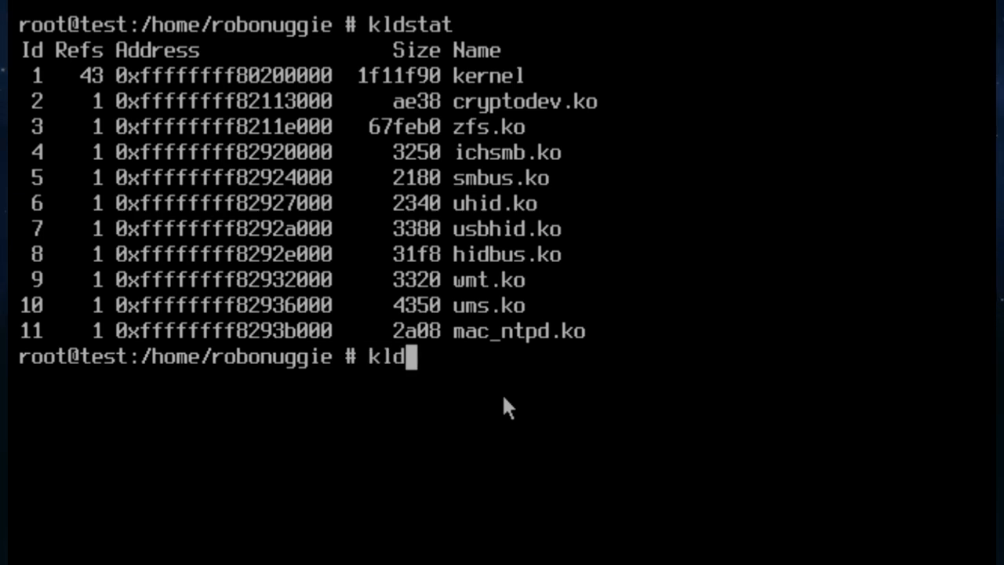
text(oad)
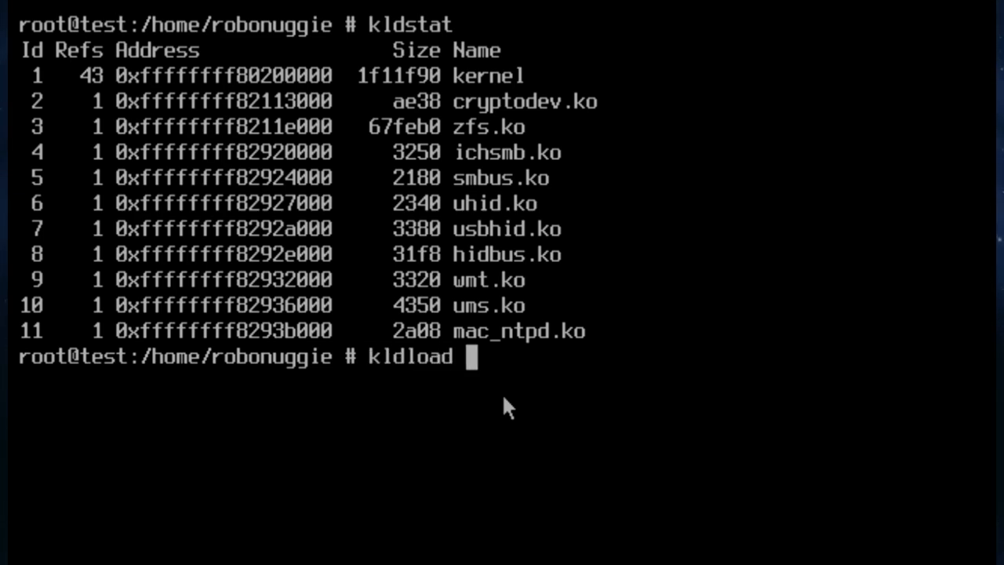
text(lin)
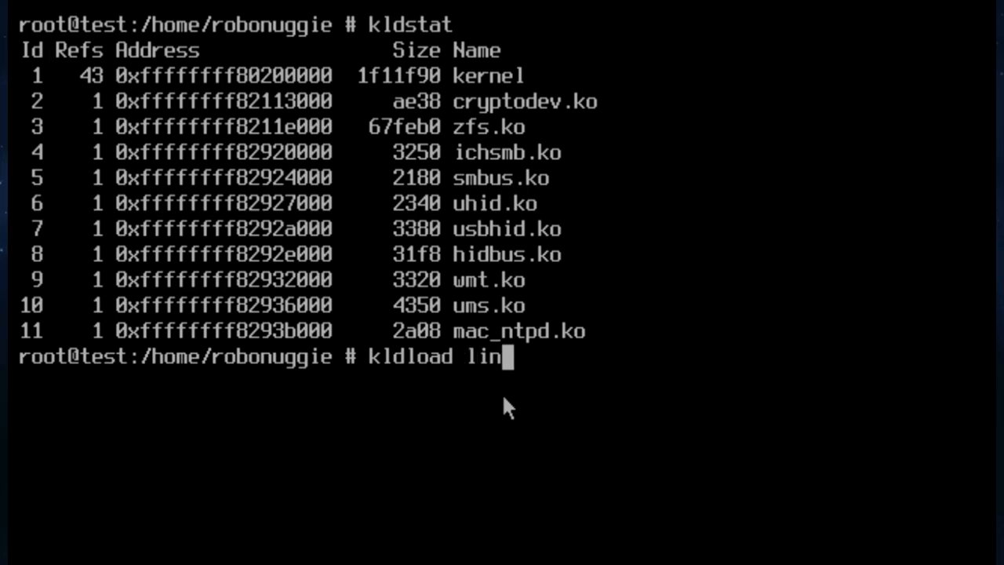
text(ux linux)
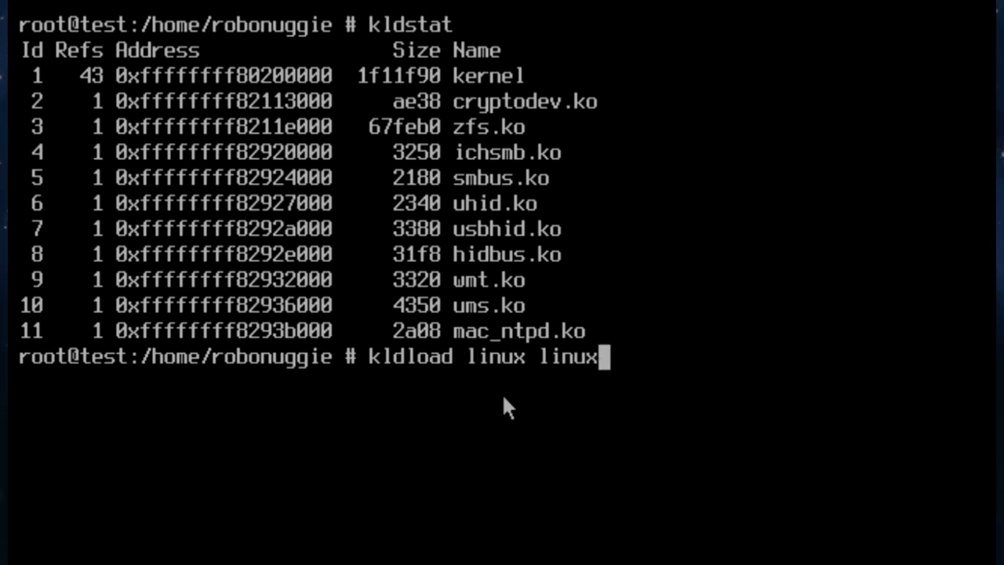
text(64 nv)
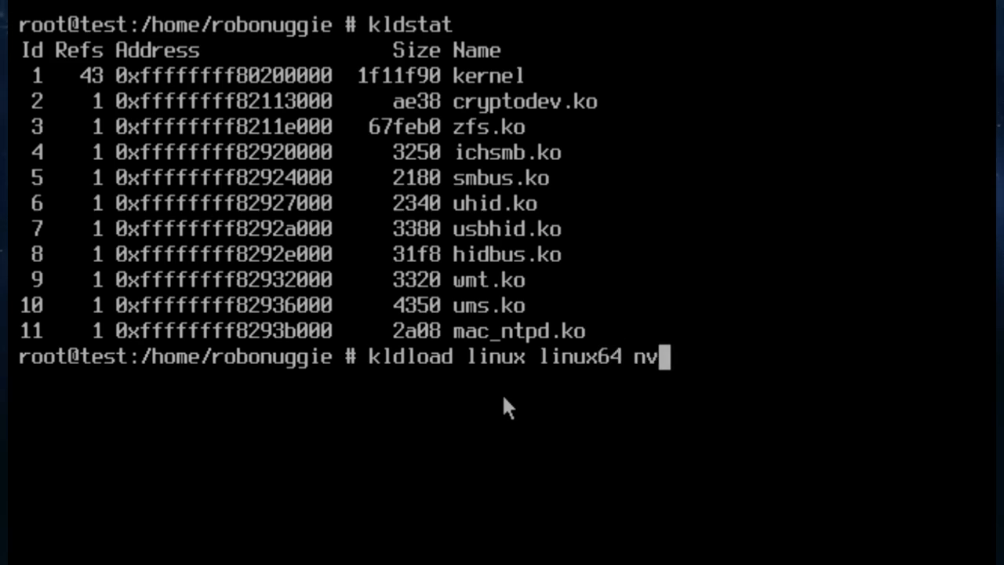
text(idia)
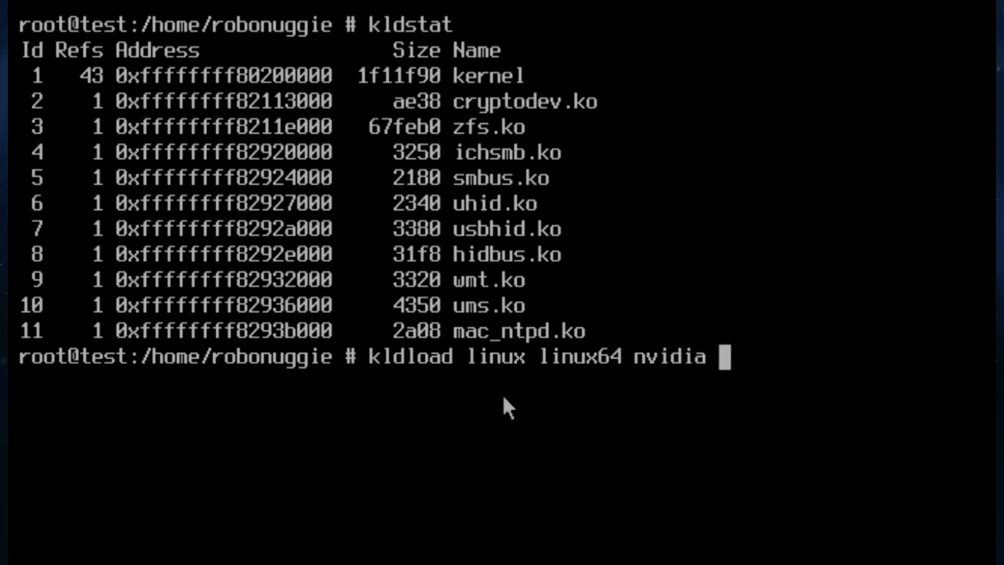
text(nvi)
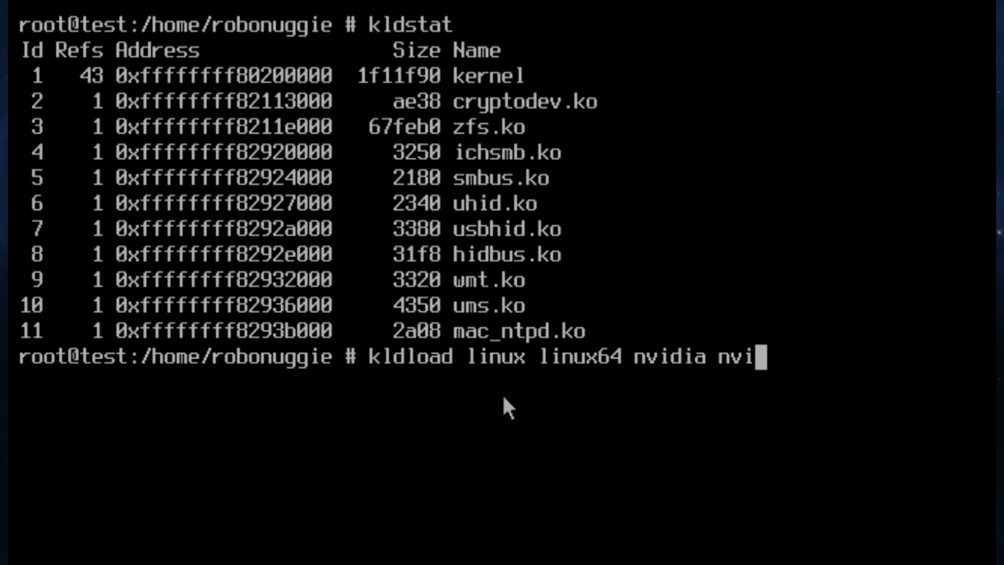
text(dia)
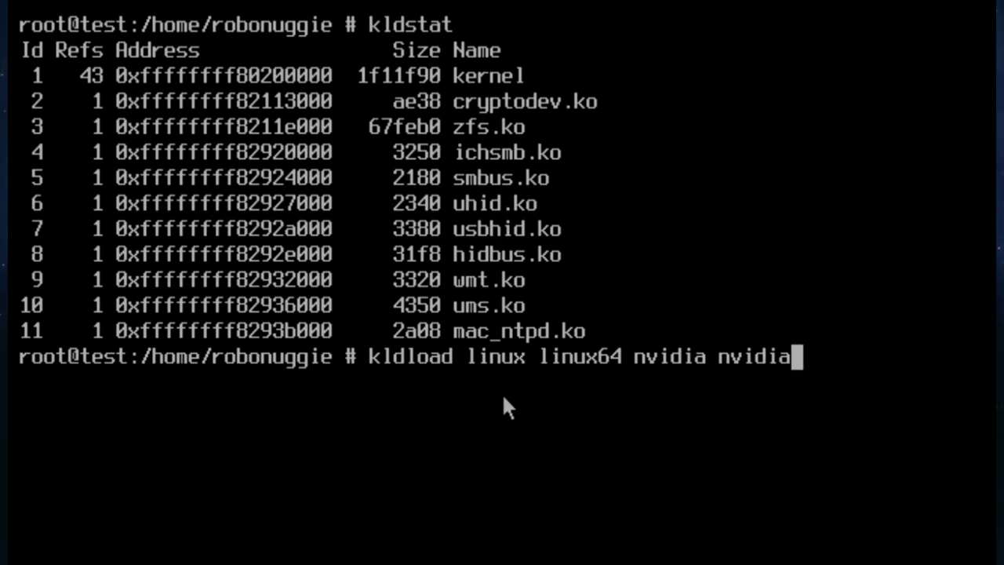
text(-m)
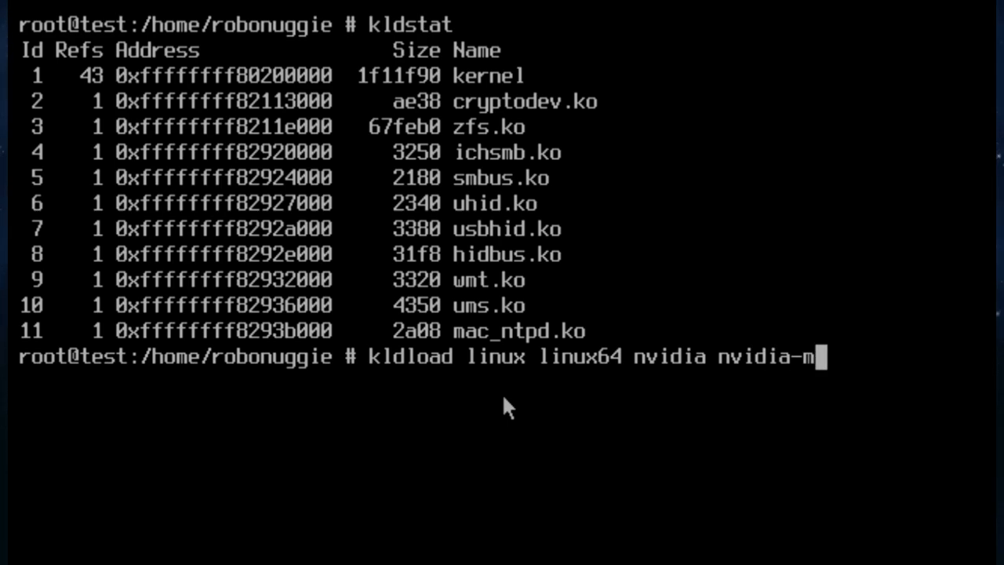
text(odeset)
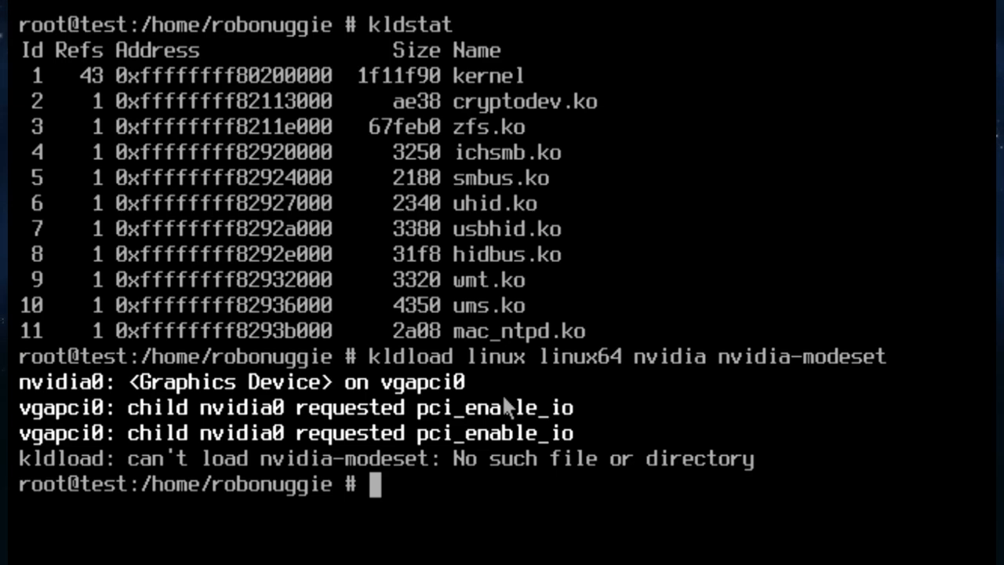
text(kldstat)
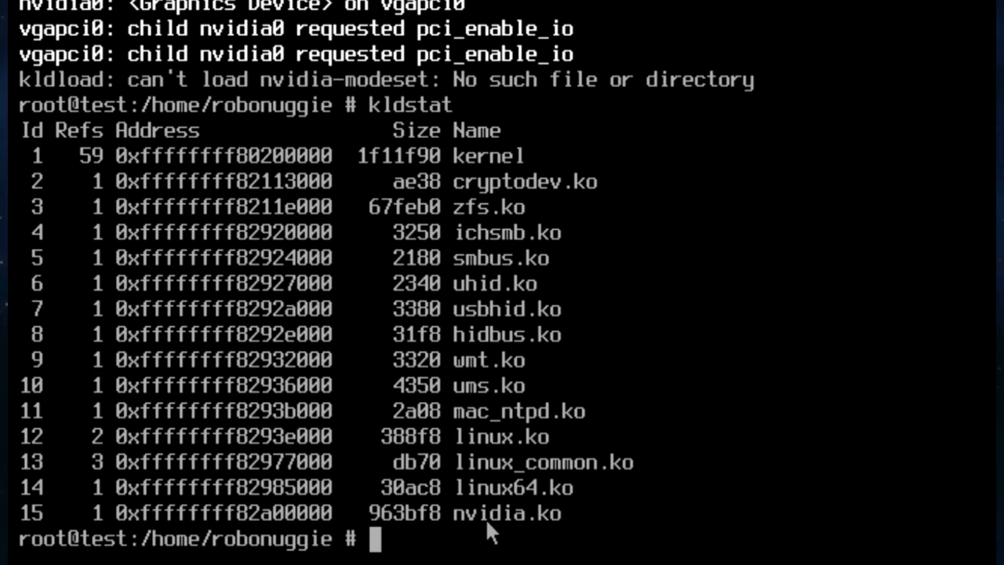
Step: Begin installing the KDE Plasma desktop with pkg install kde5
text(pkg in)
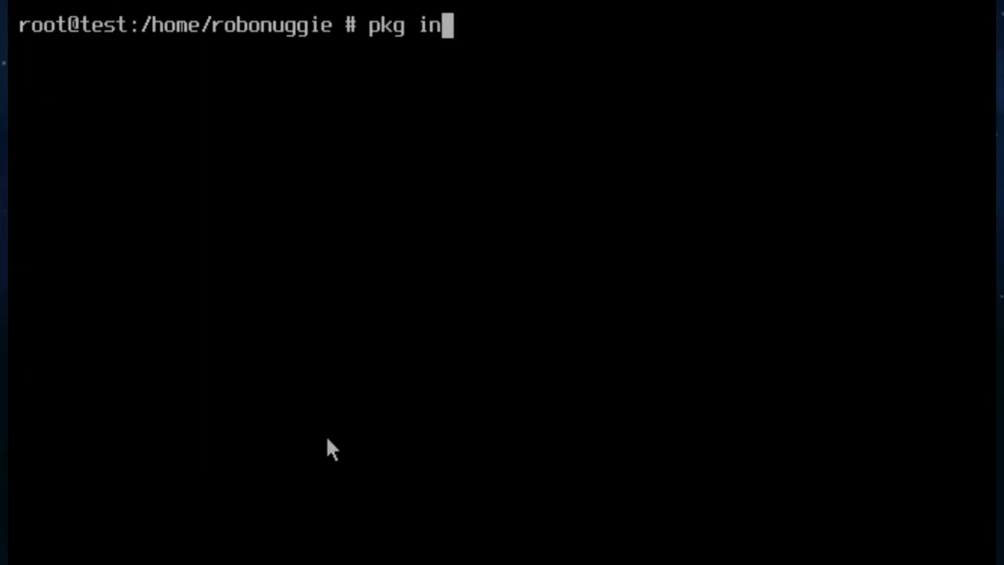
text(stall)
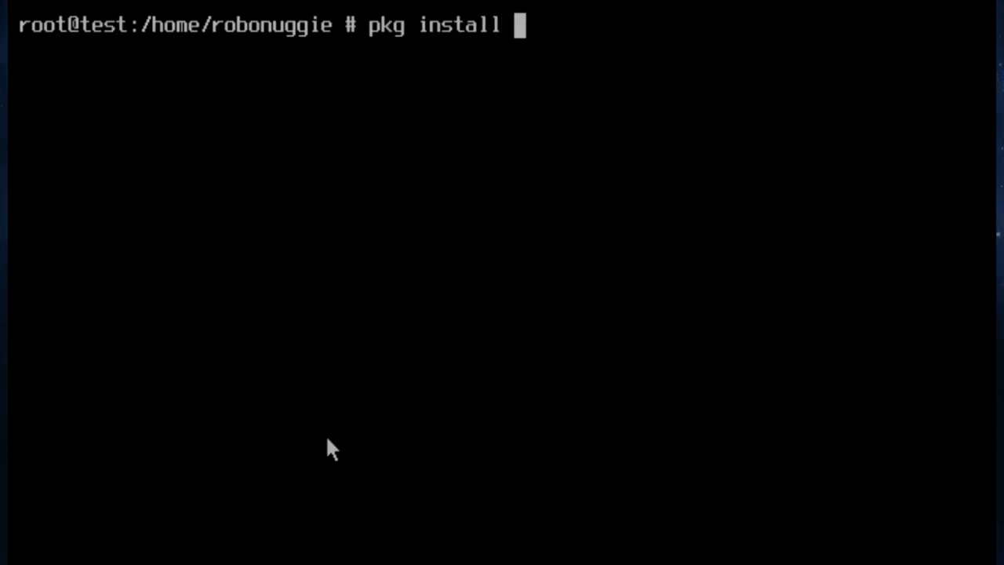
text(kde5)
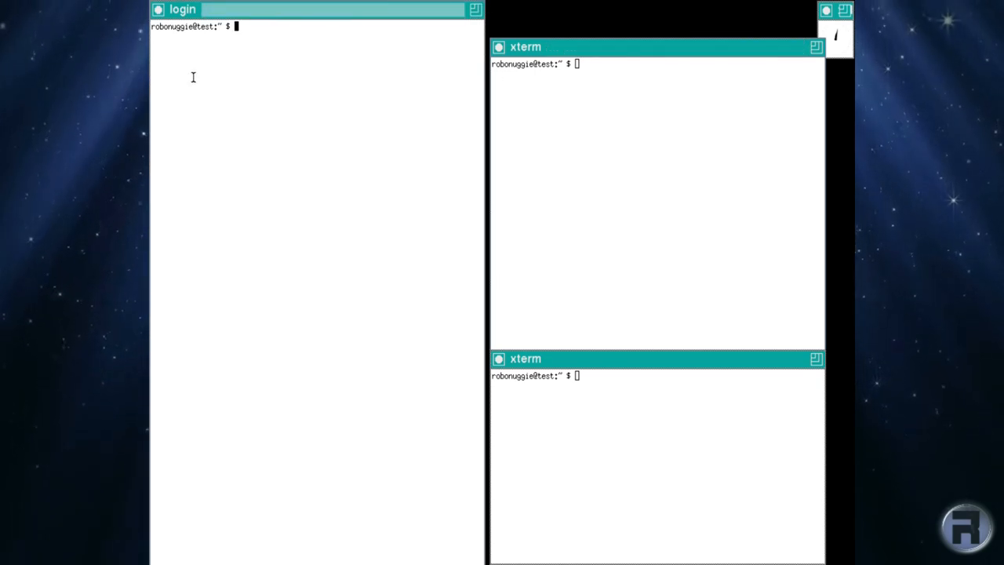
mouse_move(302, 254)
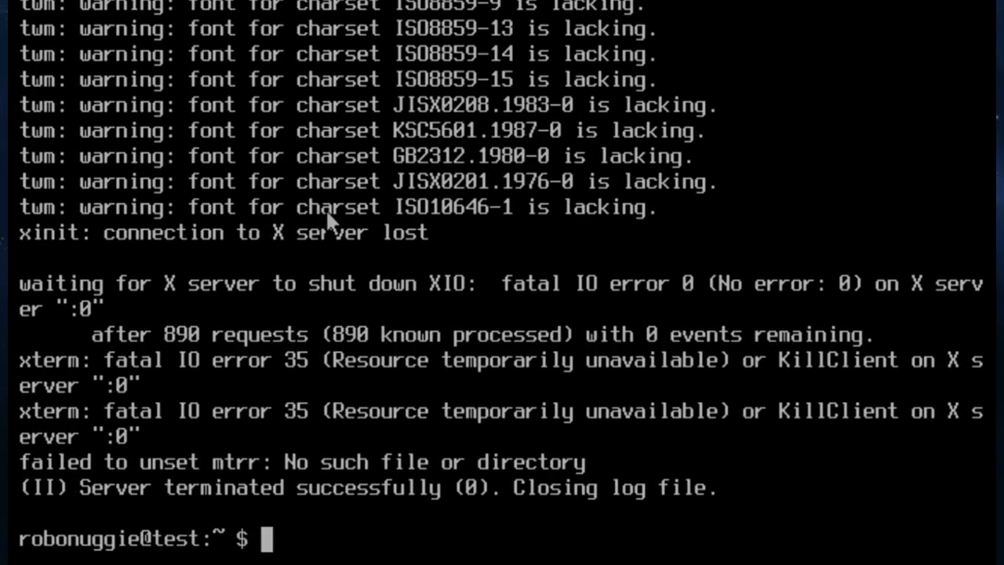
Step: Write 'exec ck-launch-session startplasma-x11' as the first line of .xinitrc in ee
text(edi)
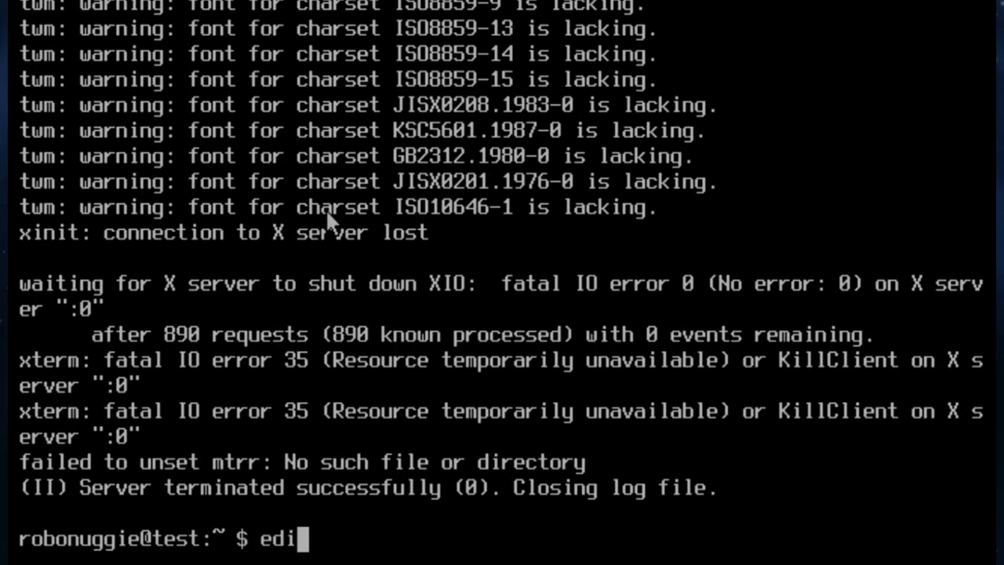
text(t .xini)
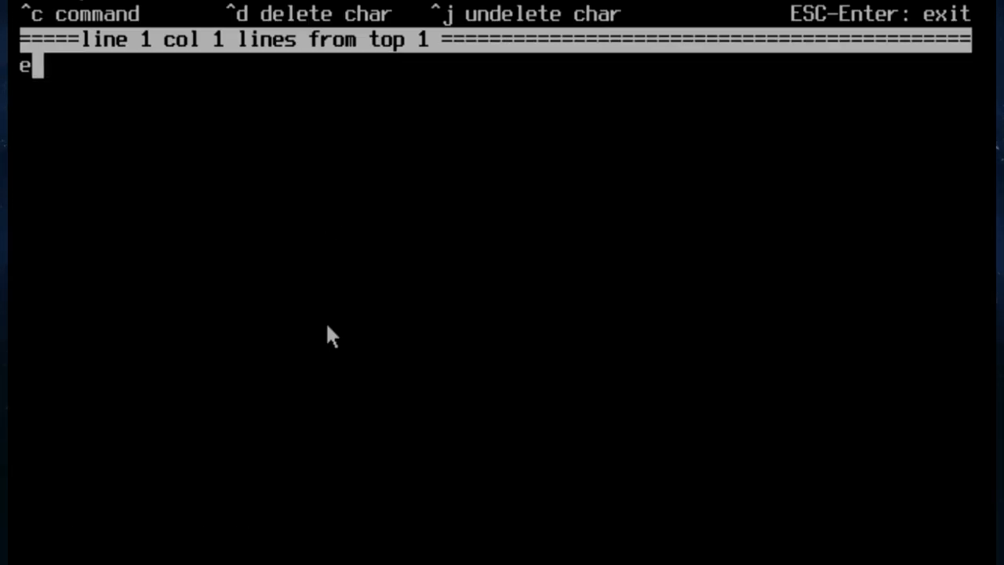
text(xec)
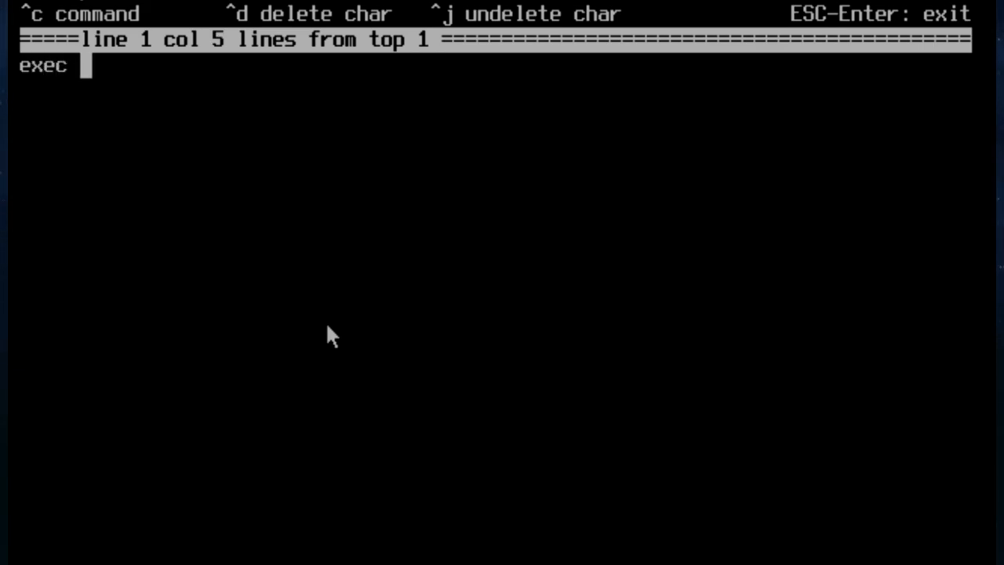
text(ck-launch)
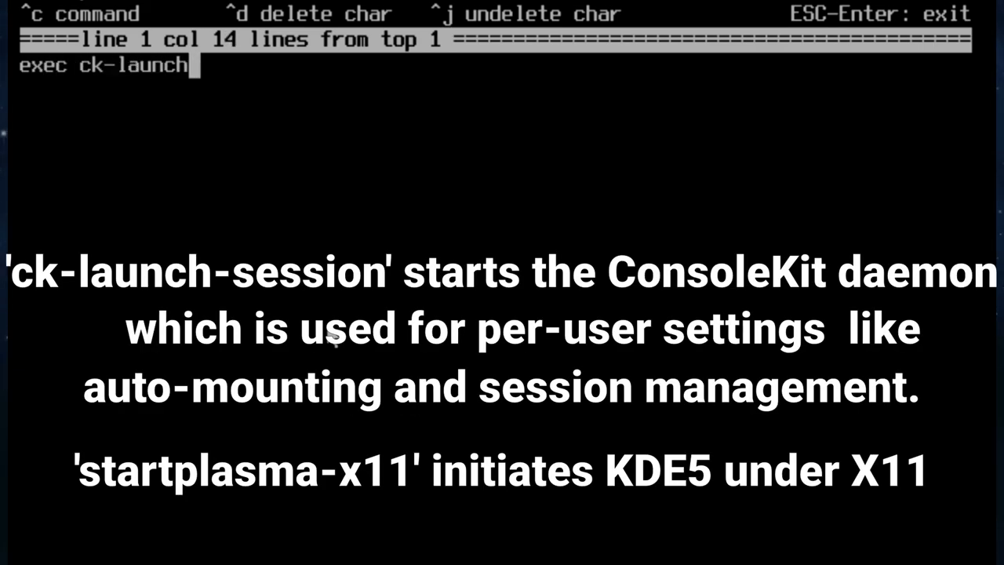
text(-s)
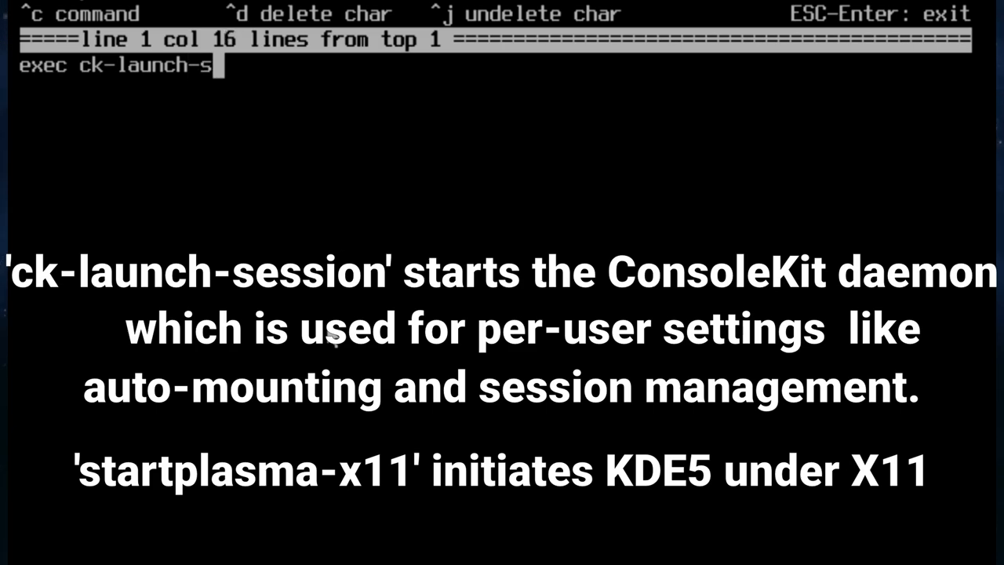
text(ession start)
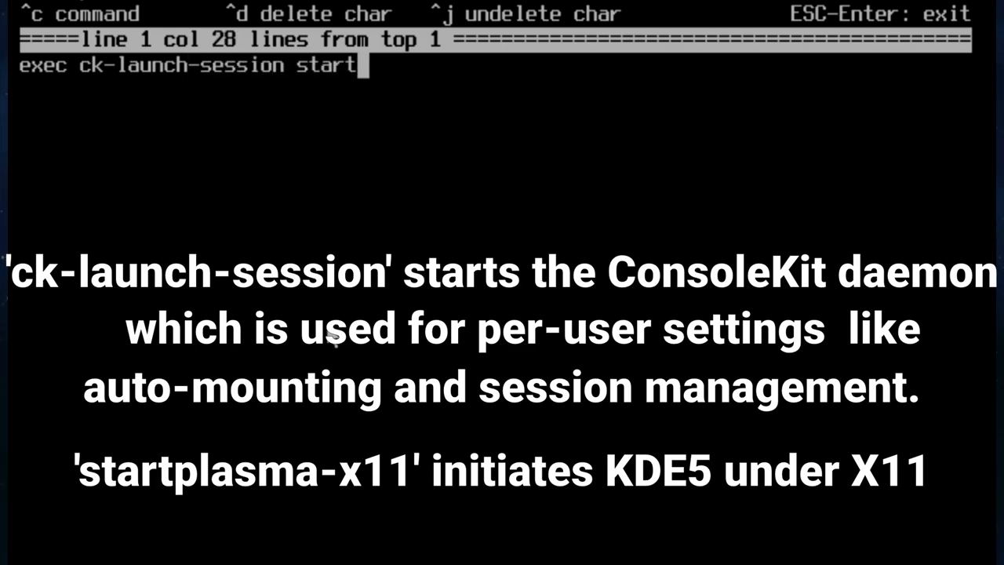
text(plasma)
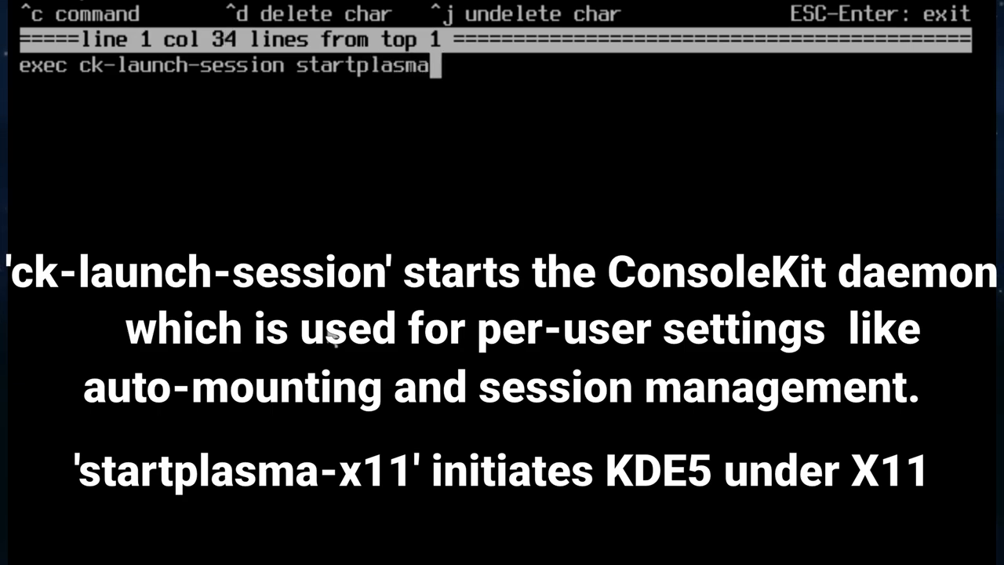
text(-x11)
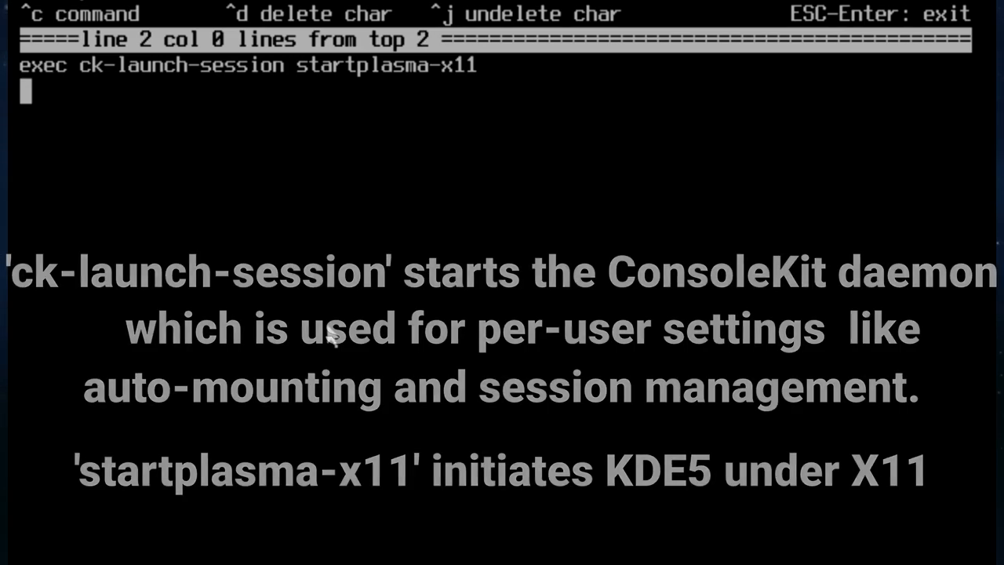
key(Escape)
text(servic)
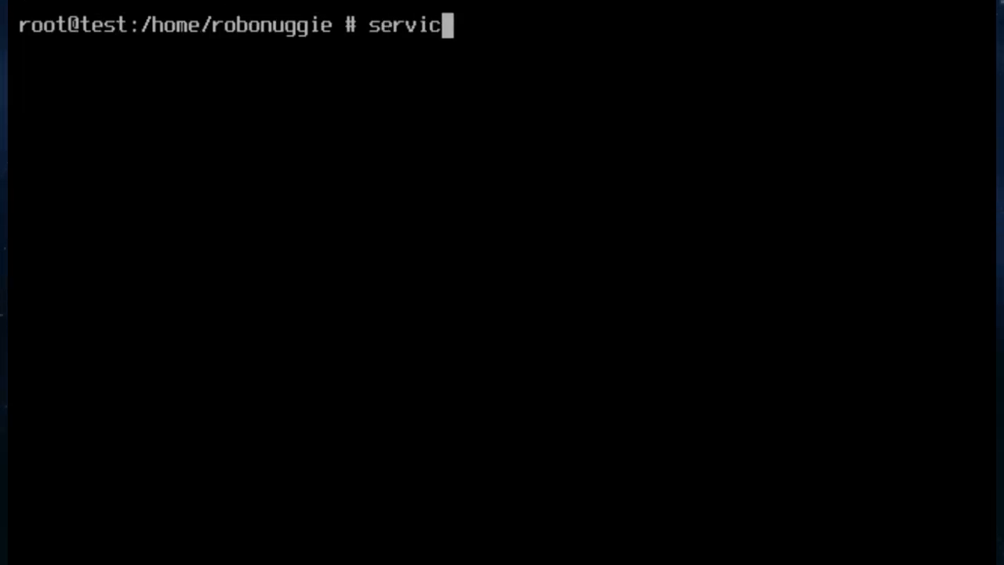
Step: Start dbus, enable it with sysrc dbus_enable=YES, then check .xinitrc launches startplasma-x11
text(e dbus)
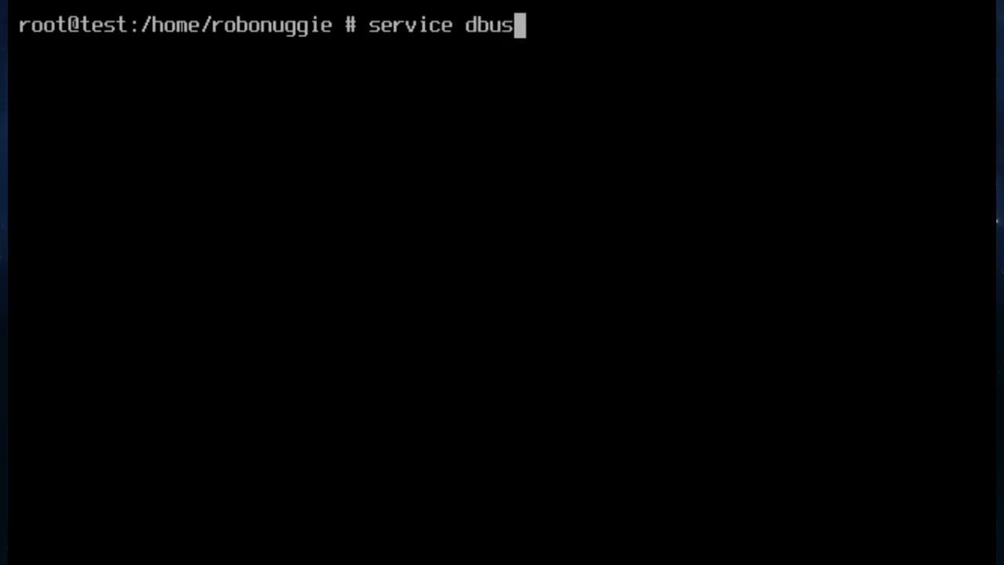
text(statu)
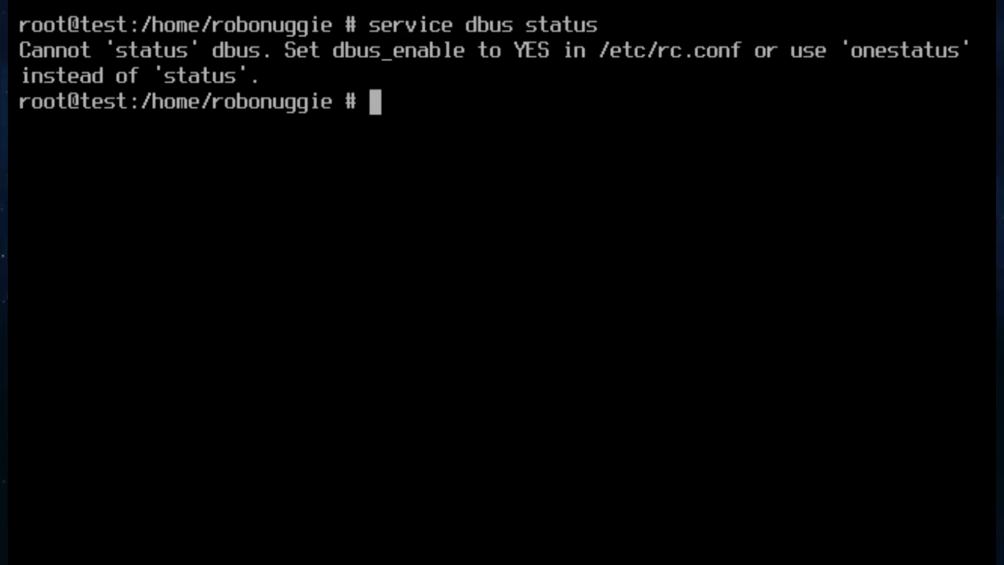
text(sysrc)
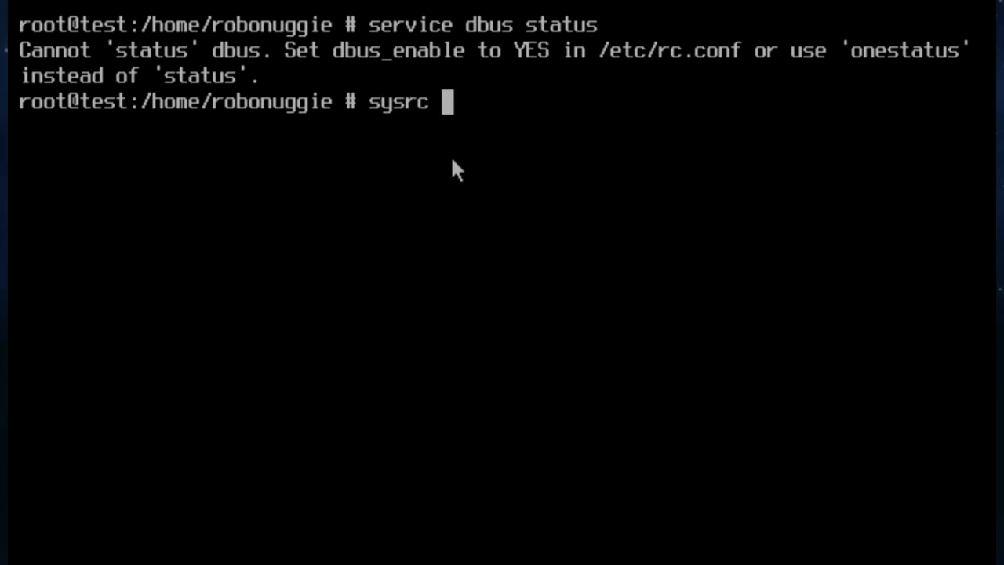
text(dbus_e)
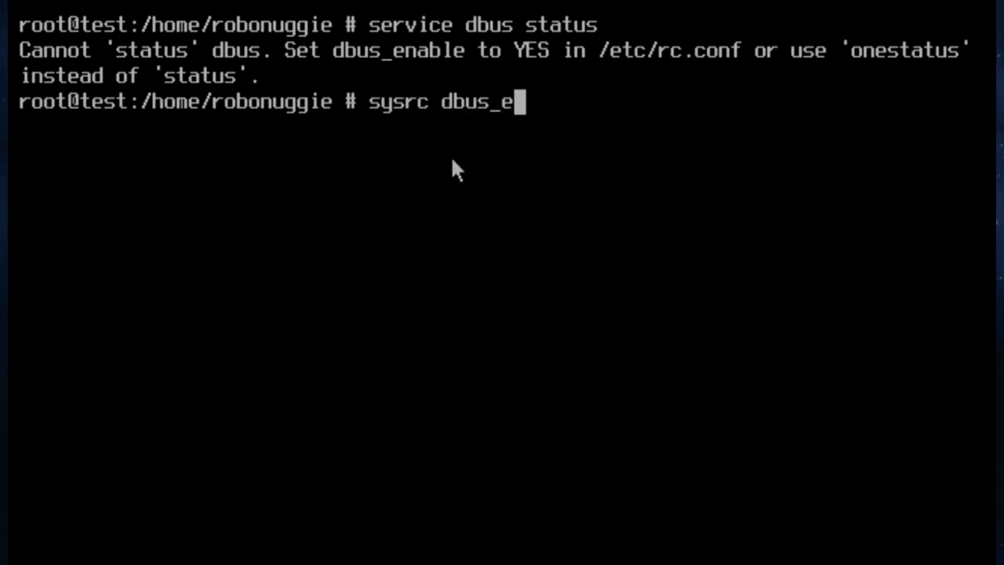
text(nable=YES)
text(service dbus start)
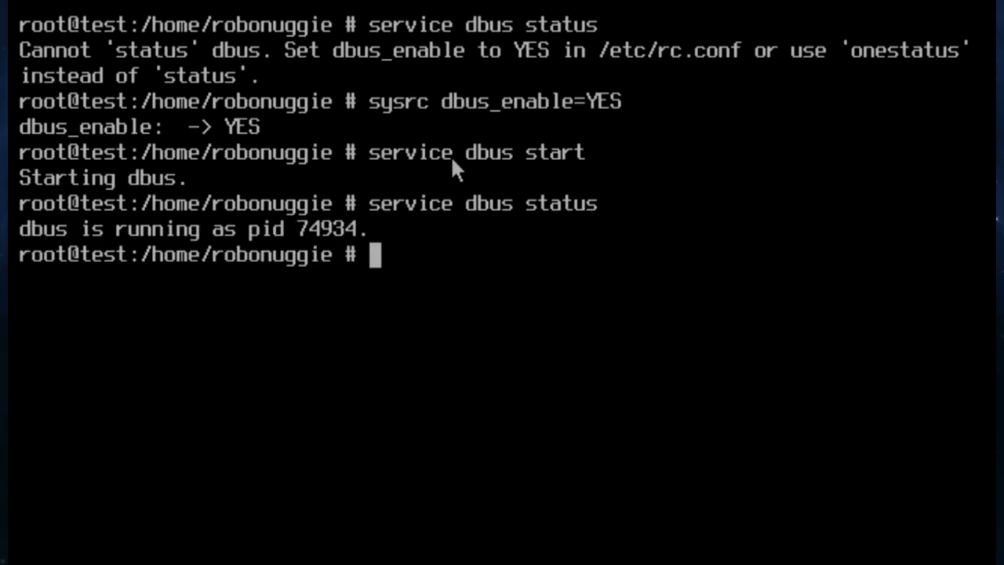
text(exit)
text(cat)
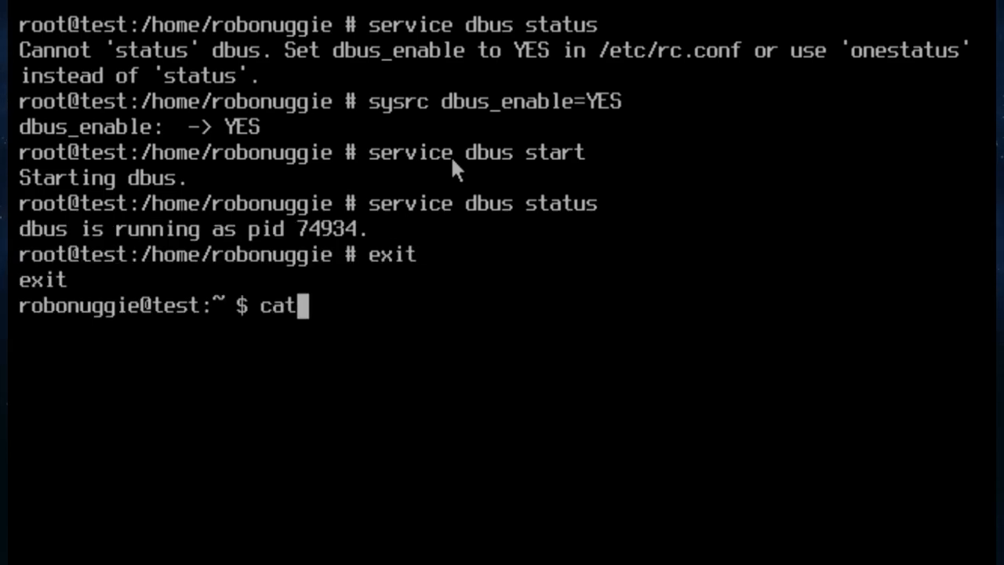
text(.xinitrc)
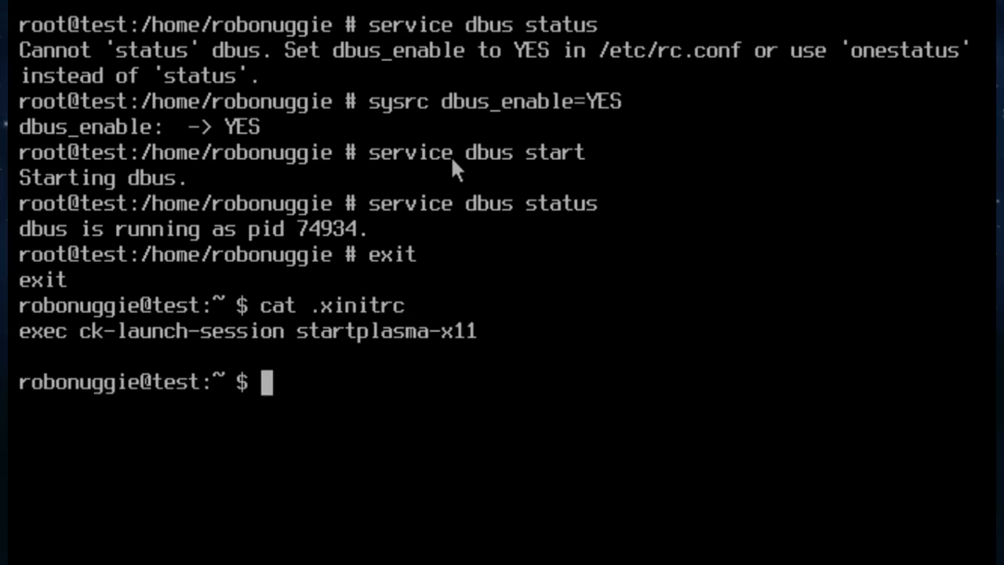
Step: Start the Plasma desktop, browse the launcher's Games and Favorites, then shut the session down
text(star)
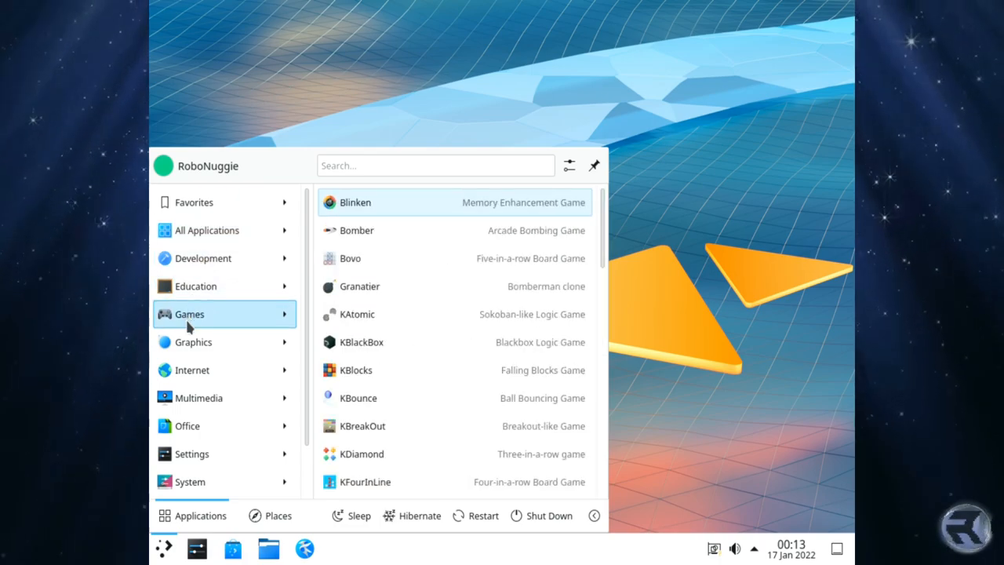
click(192, 454)
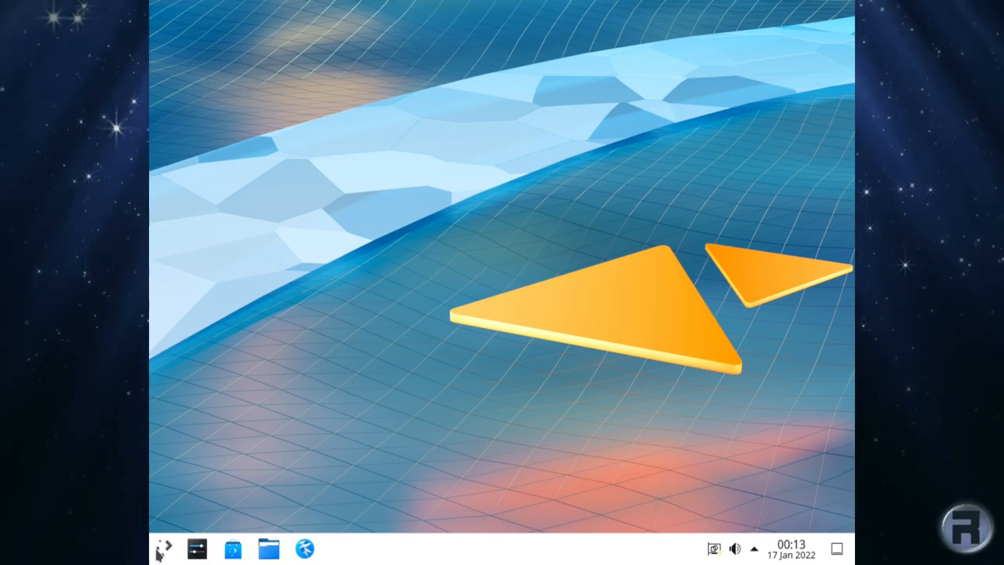
click(166, 548)
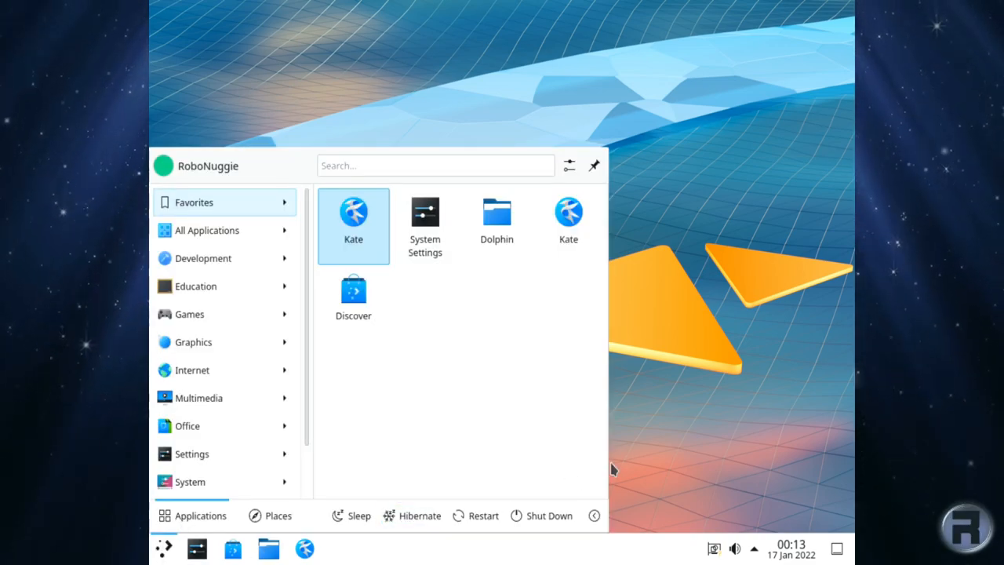
mouse_move(540, 516)
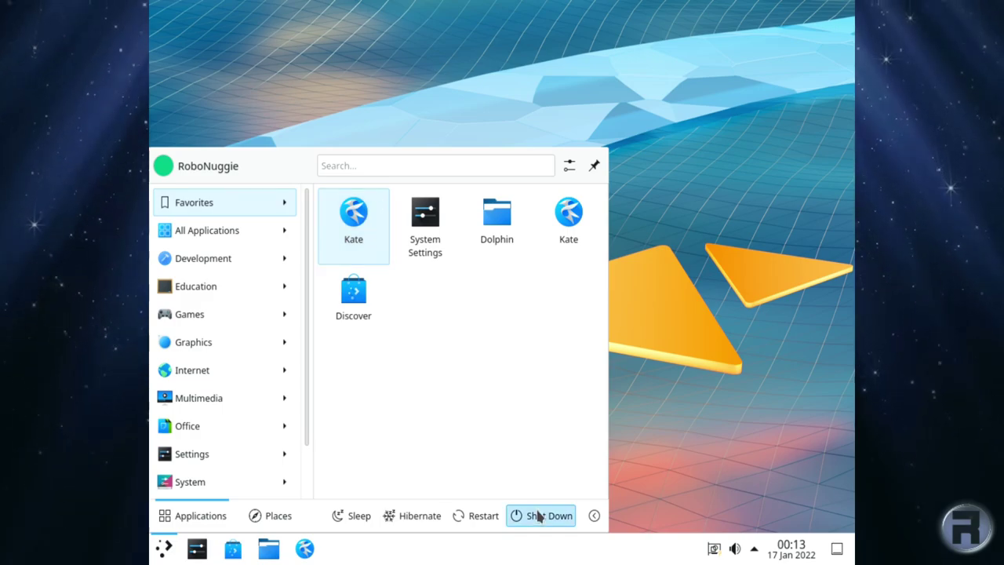
click(550, 516)
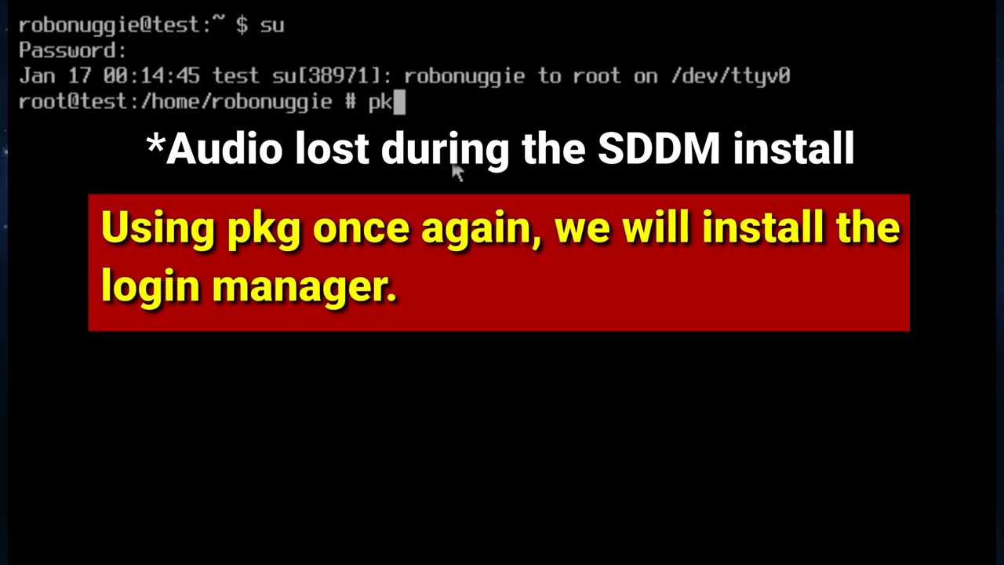
Step: Install sddm with pkg, set sddm_enable=YES, and begin editing /etc/fstab
text(g install)
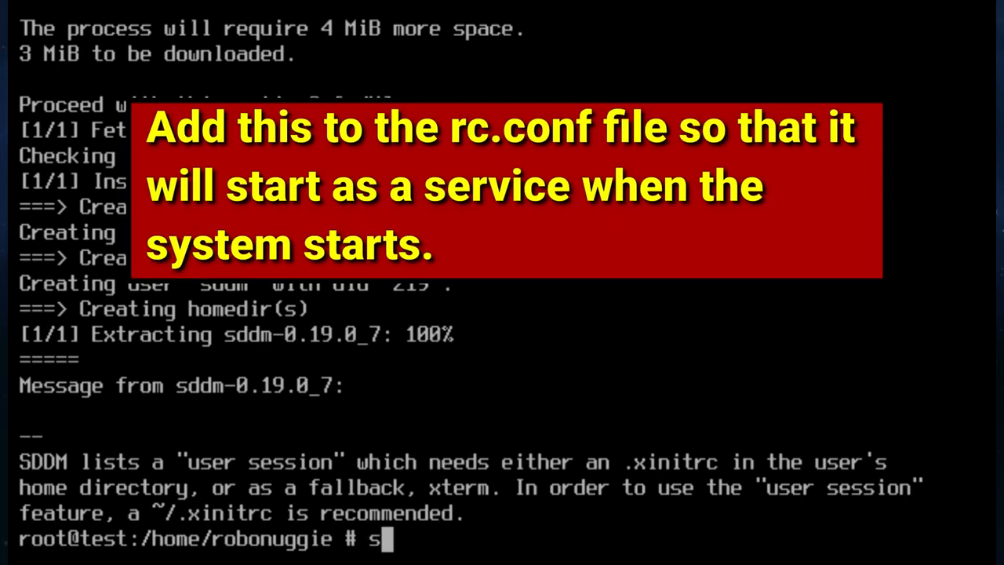
text(ysrc s)
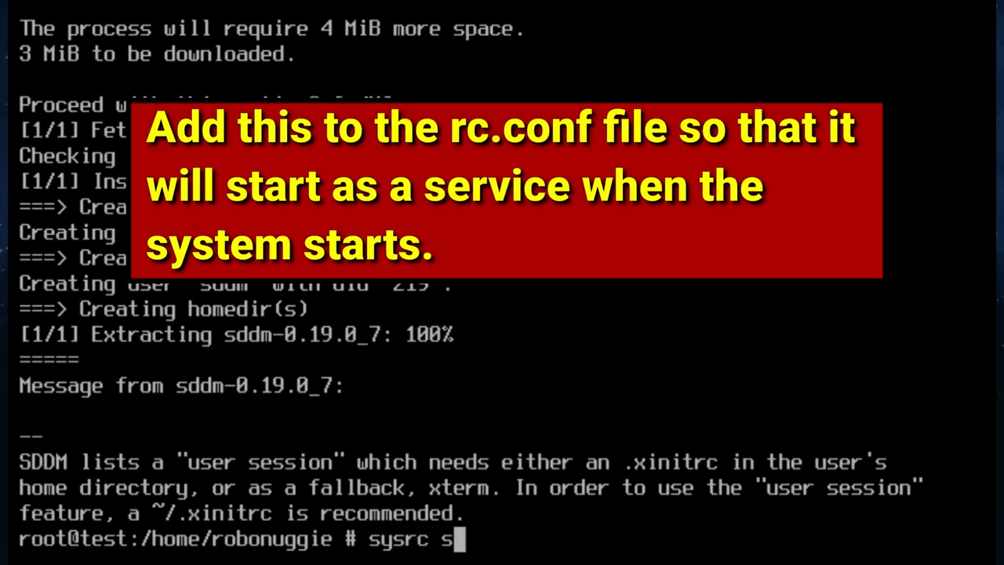
text(ddm_enable=YES)
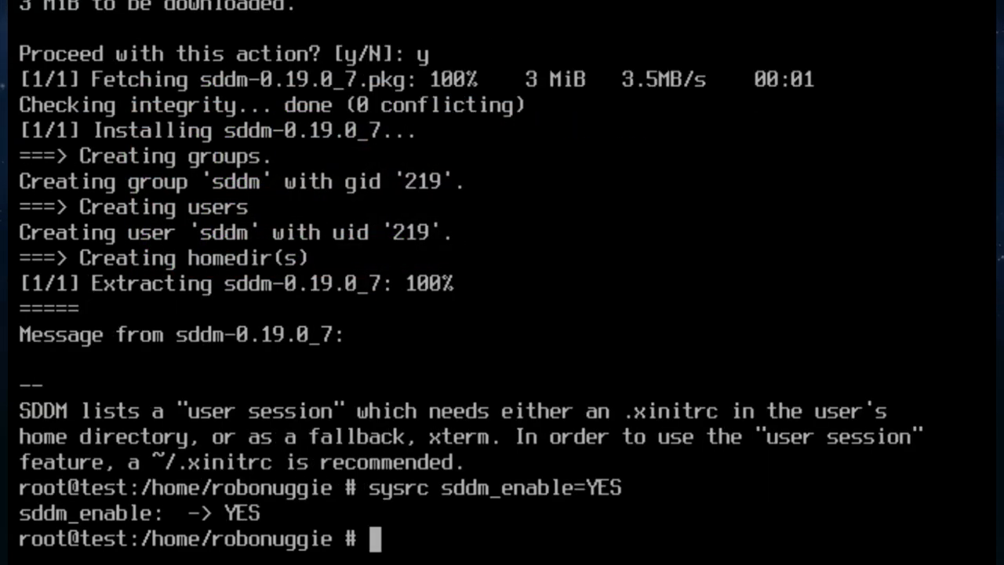
text(edit /et)
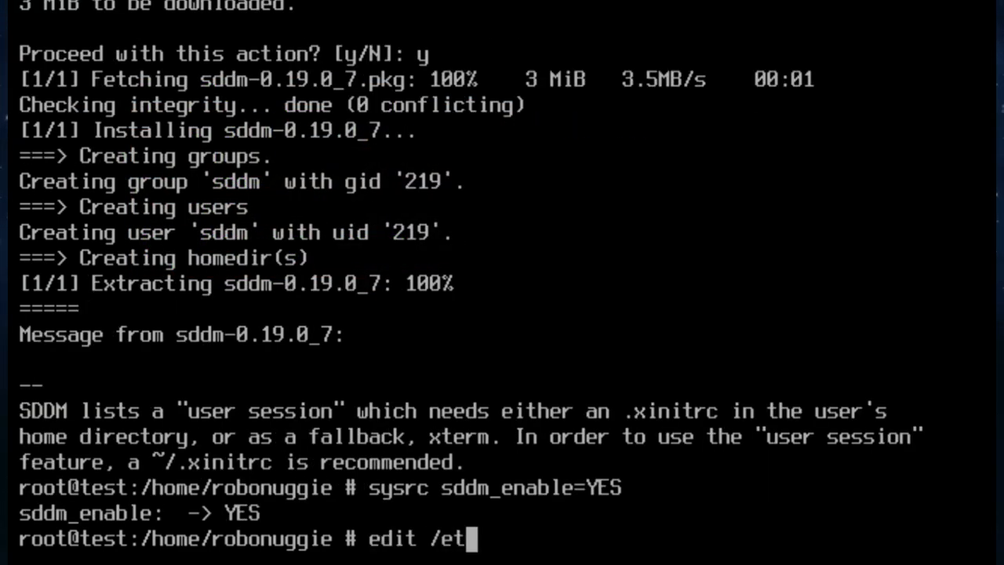
text(c/fsta)
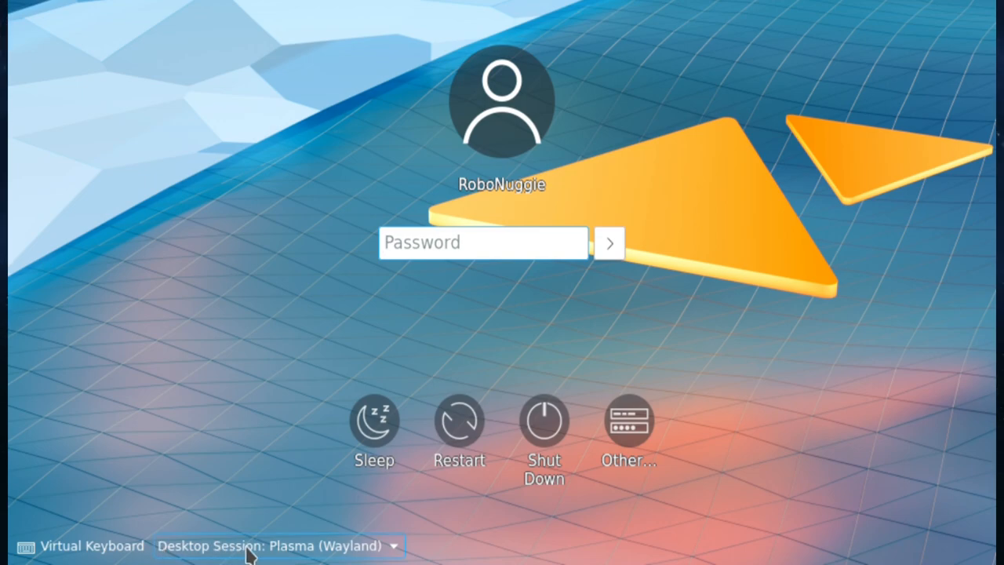
mouse_move(227, 551)
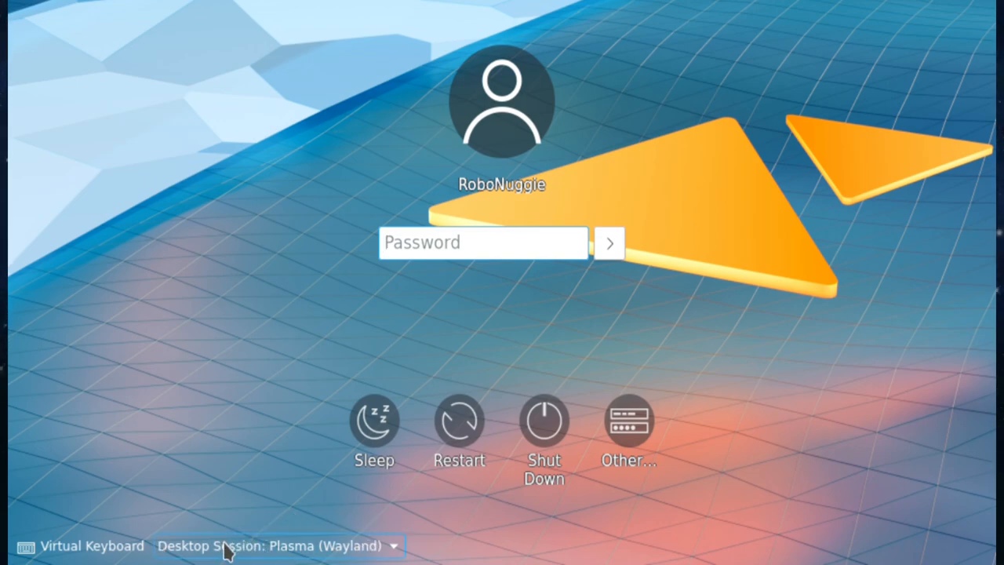
mouse_move(410, 544)
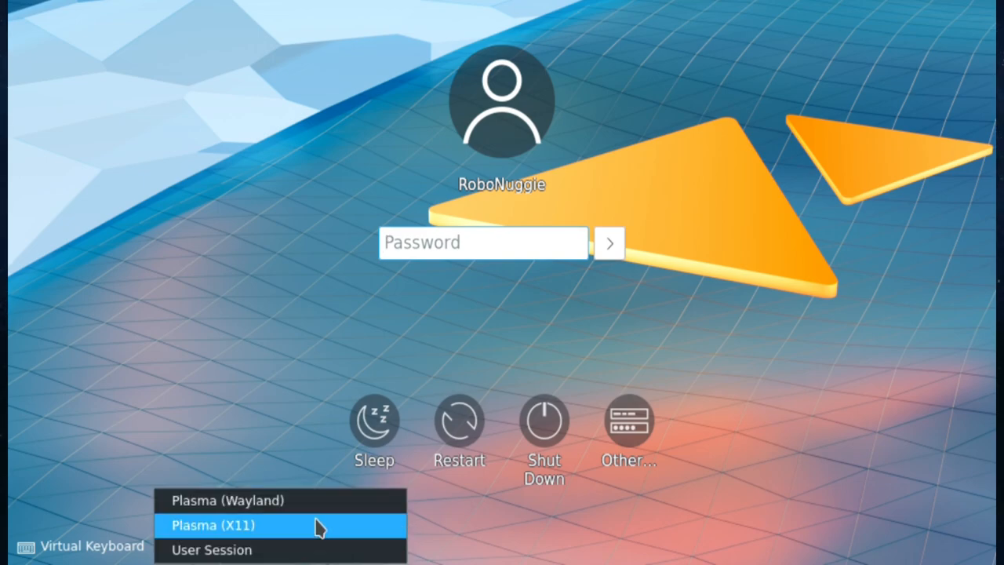
Step: Switch the SDDM session to Plasma (X11) and log in with the password
click(222, 526)
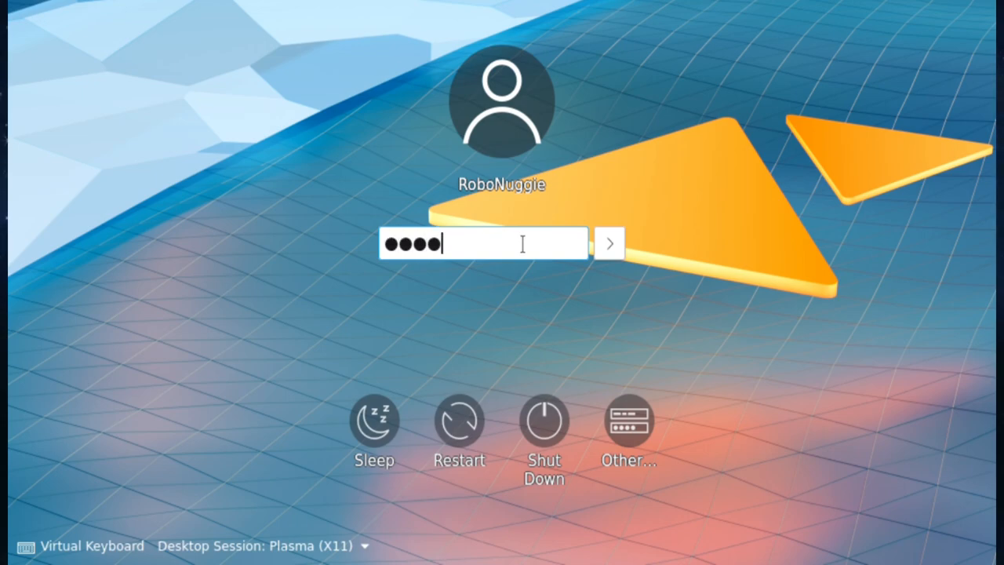
click(610, 243)
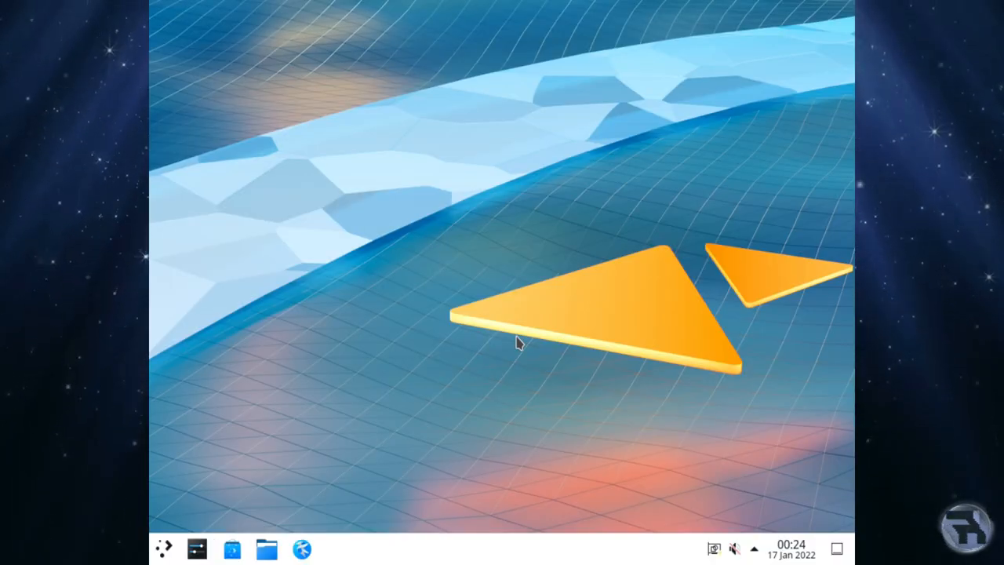
click(736, 546)
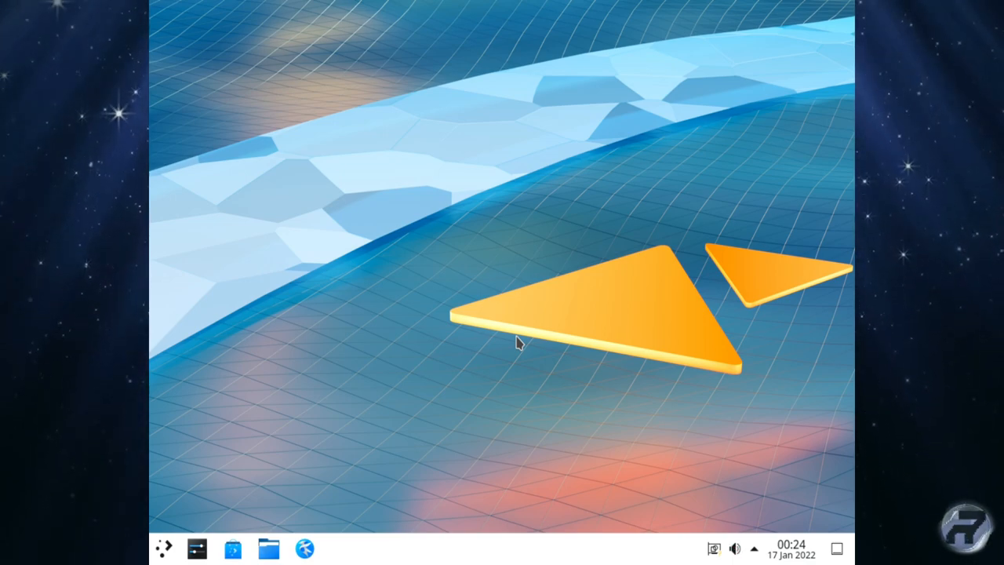